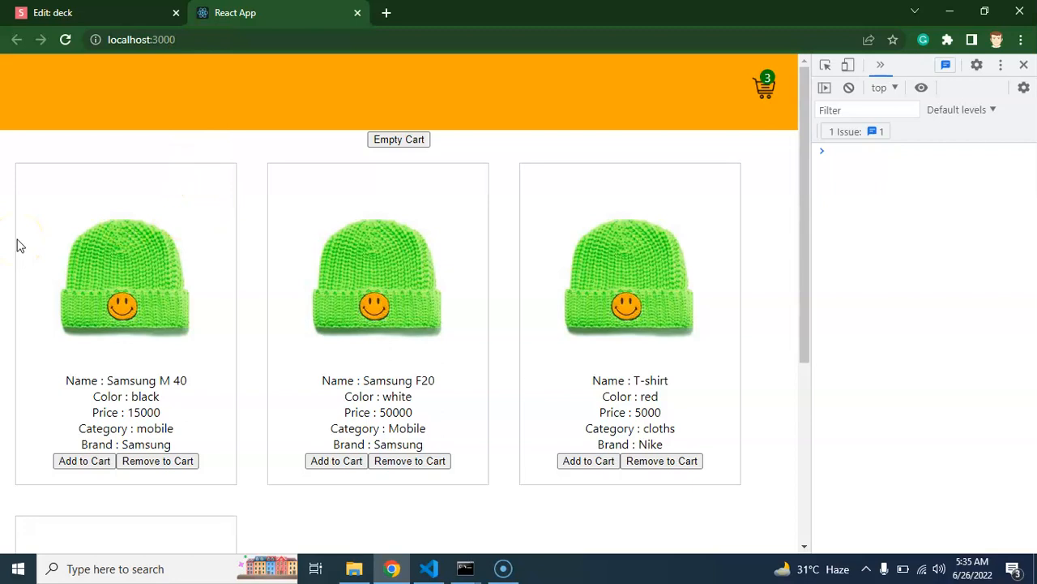
Empty the cart so the count drops from 3 to 0.
{"action": "left_click", "coordinate": [141, 38]}
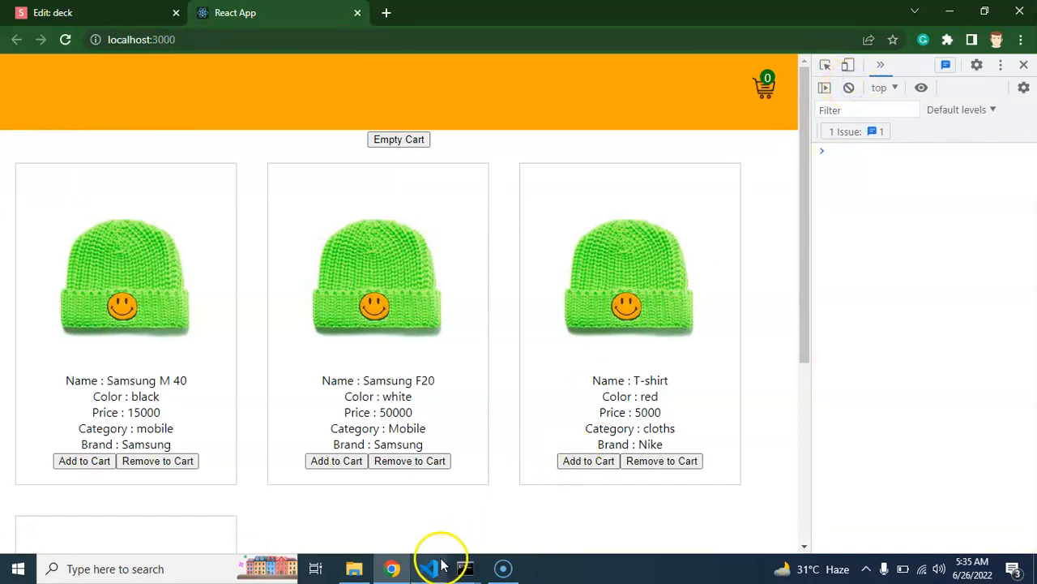
Switch to VS Code and review the REMOVE_FROM_CART case in reducer.js.
{"action": "left_click", "coordinate": [428, 567]}
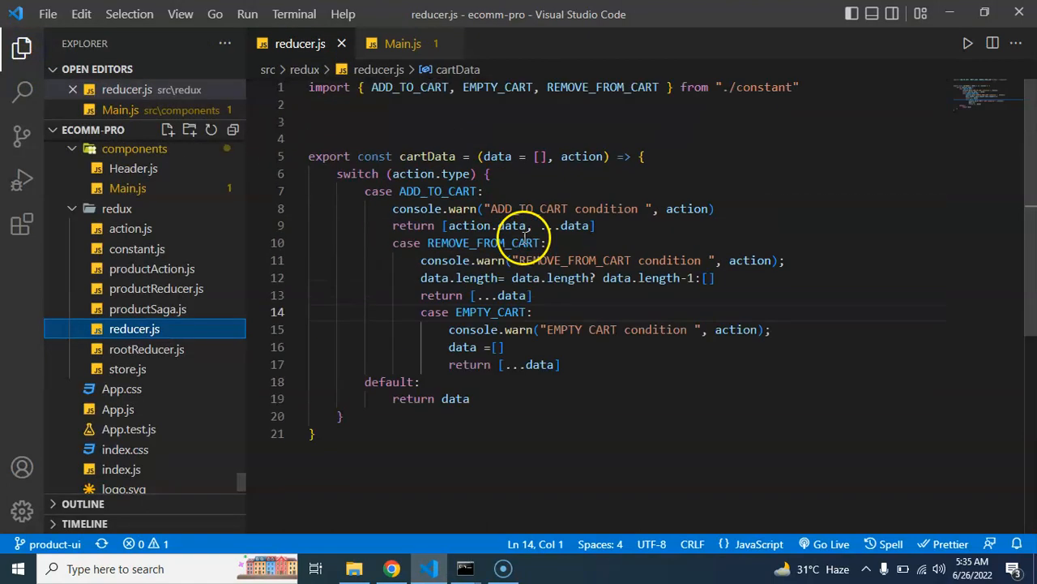
{"action": "double_click", "coordinate": [483, 243]}
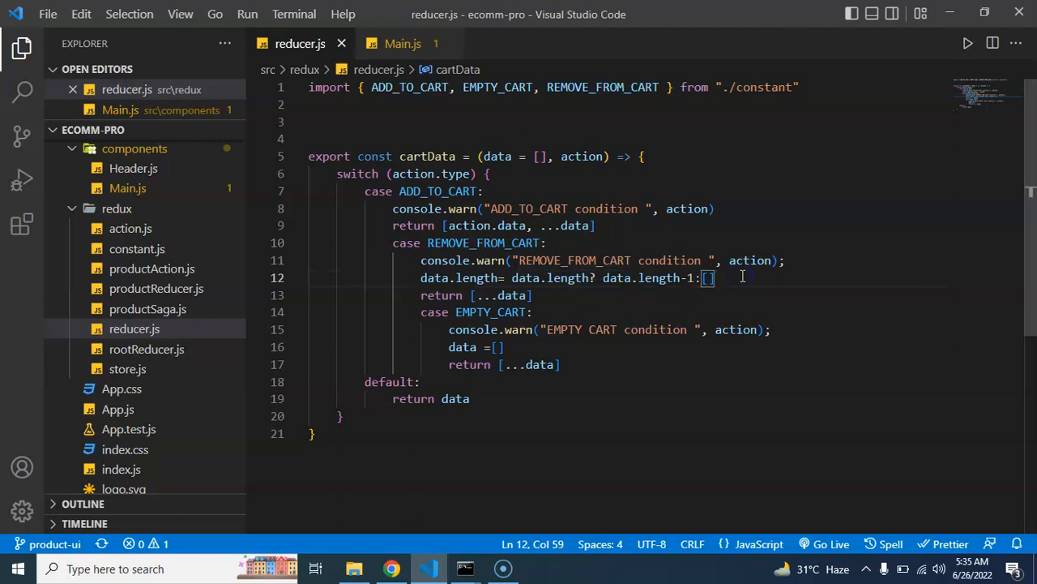
{"action": "mouse_move", "coordinate": [640, 277]}
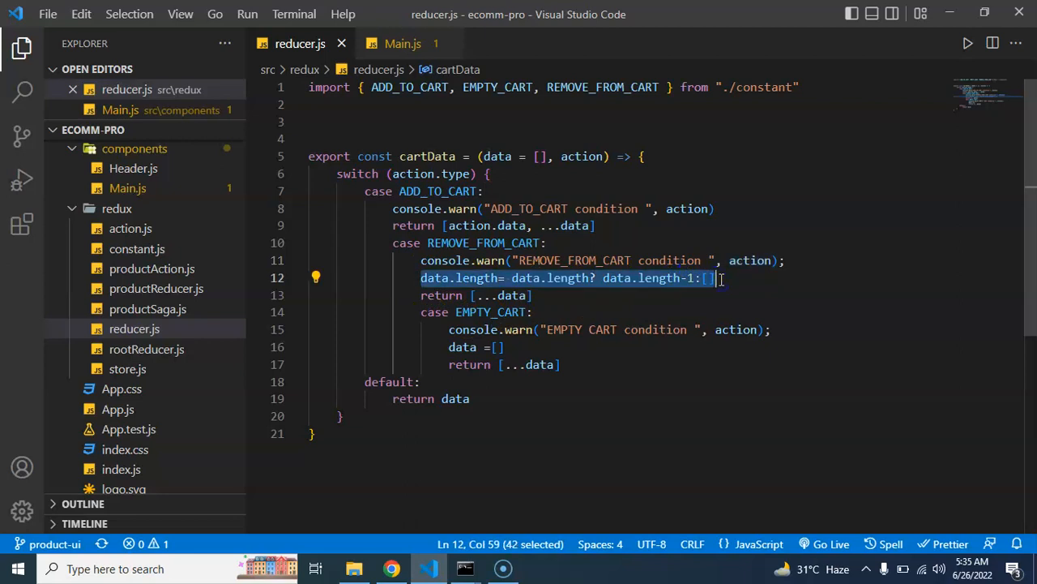
{"action": "mouse_move", "coordinate": [496, 509]}
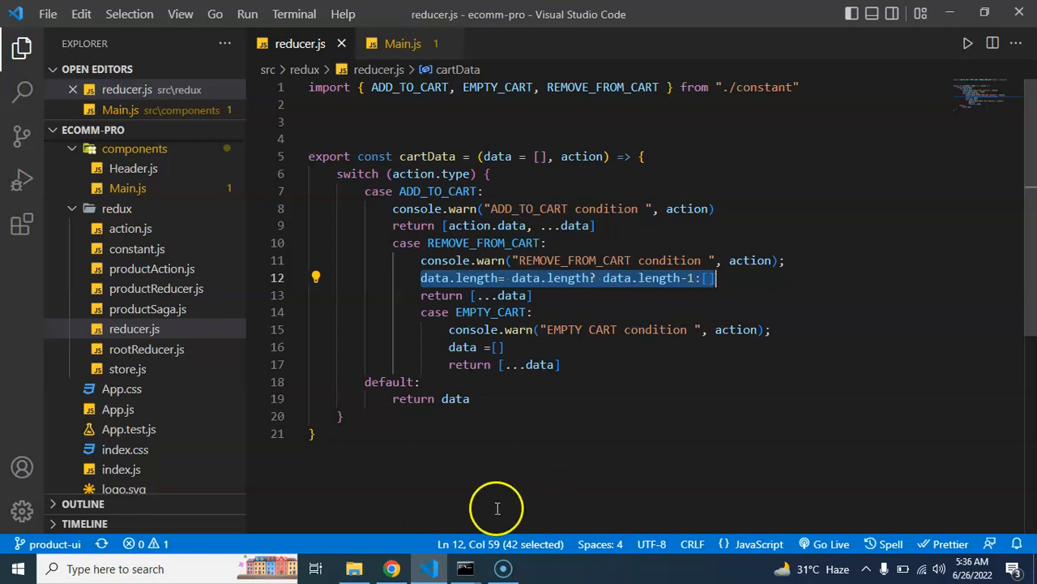
{"action": "mouse_move", "coordinate": [567, 305]}
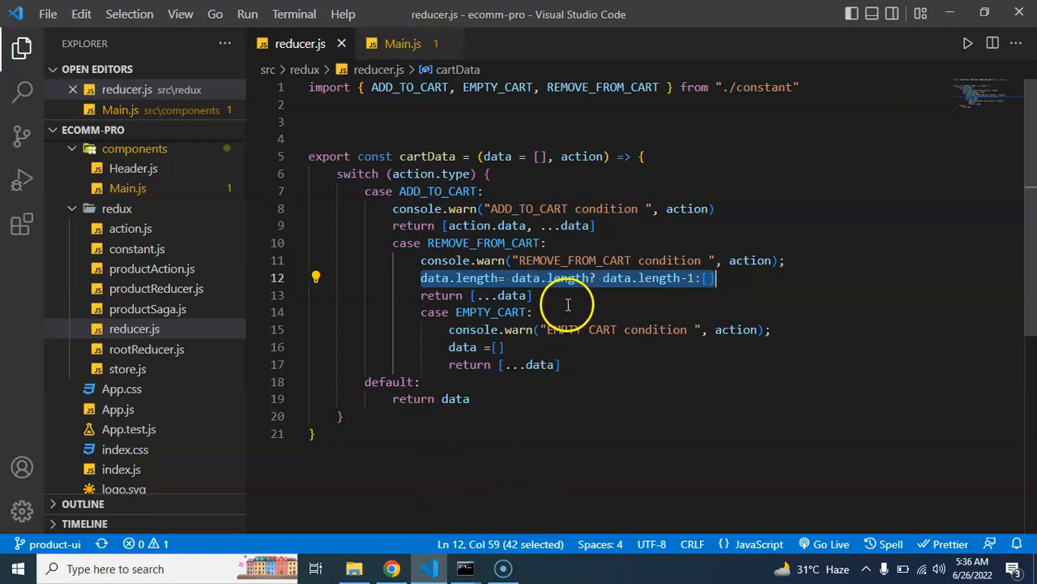
{"action": "left_click", "coordinate": [535, 295]}
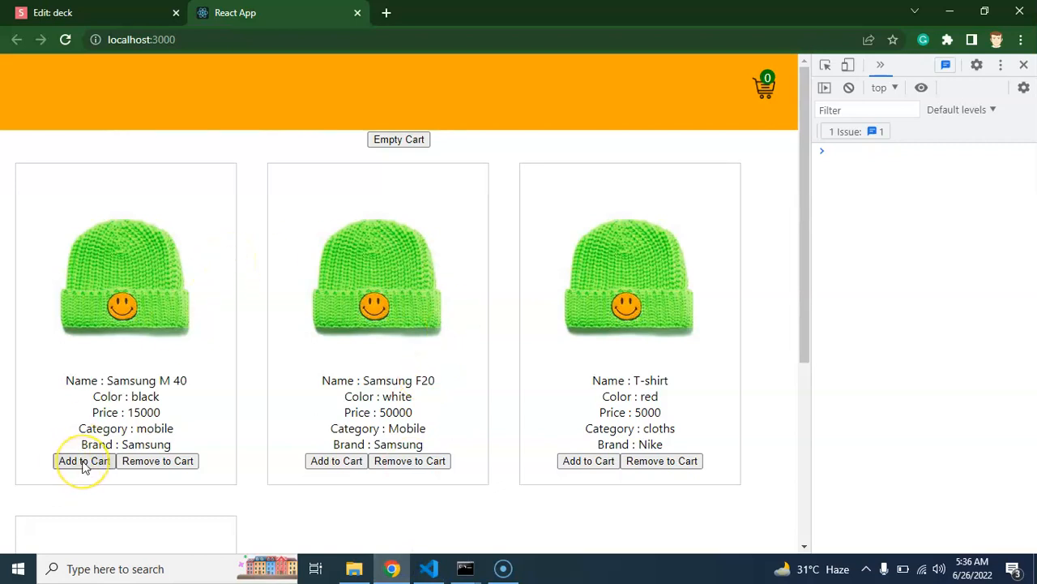
Add Samsung M 40, Samsung F20 and Sports Shoes and inspect the four-item cart log.
{"action": "left_click", "coordinate": [84, 460]}
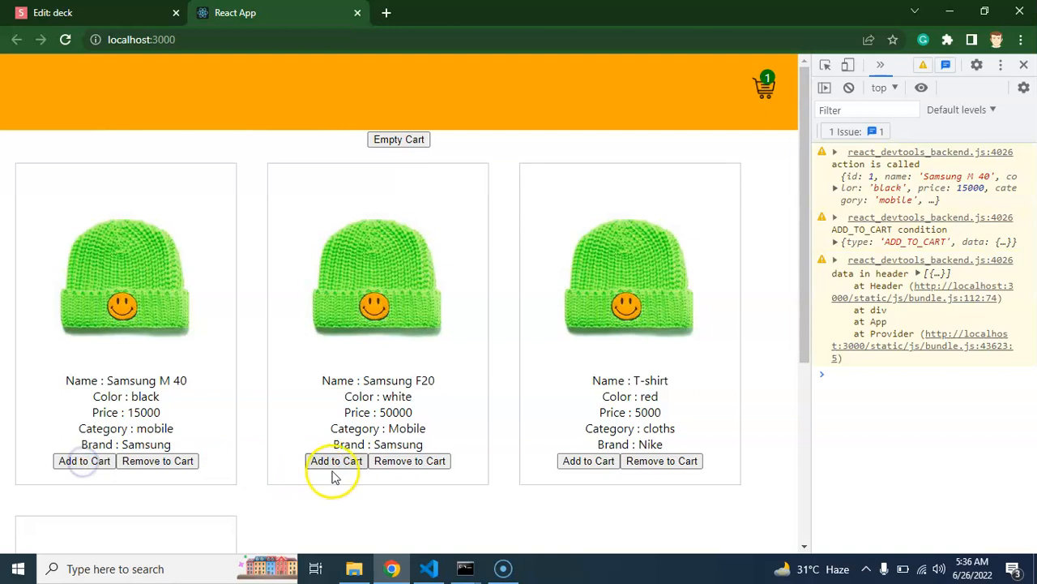
{"action": "left_click", "coordinate": [587, 461]}
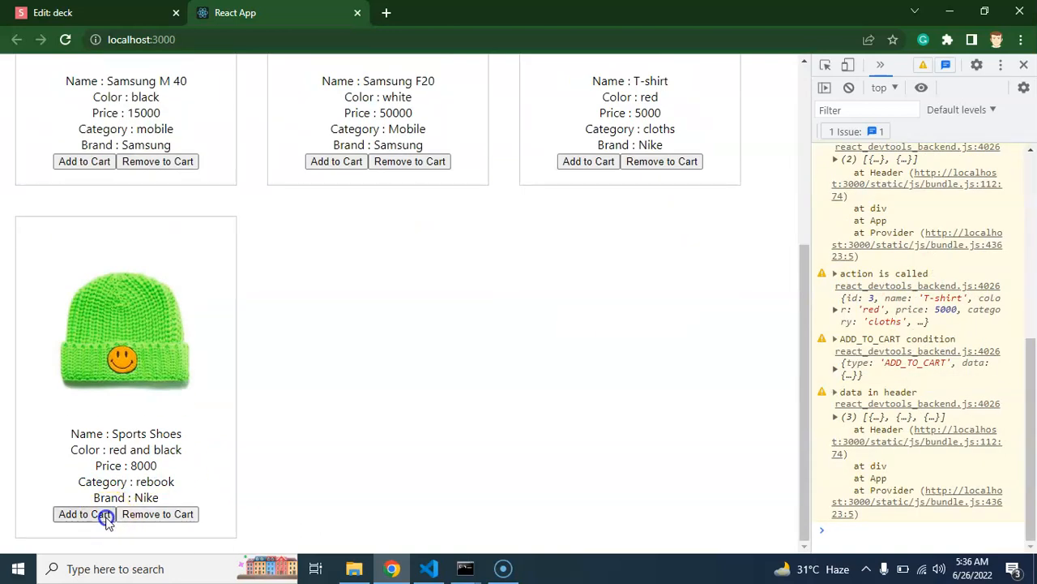
{"action": "left_click", "coordinate": [85, 513]}
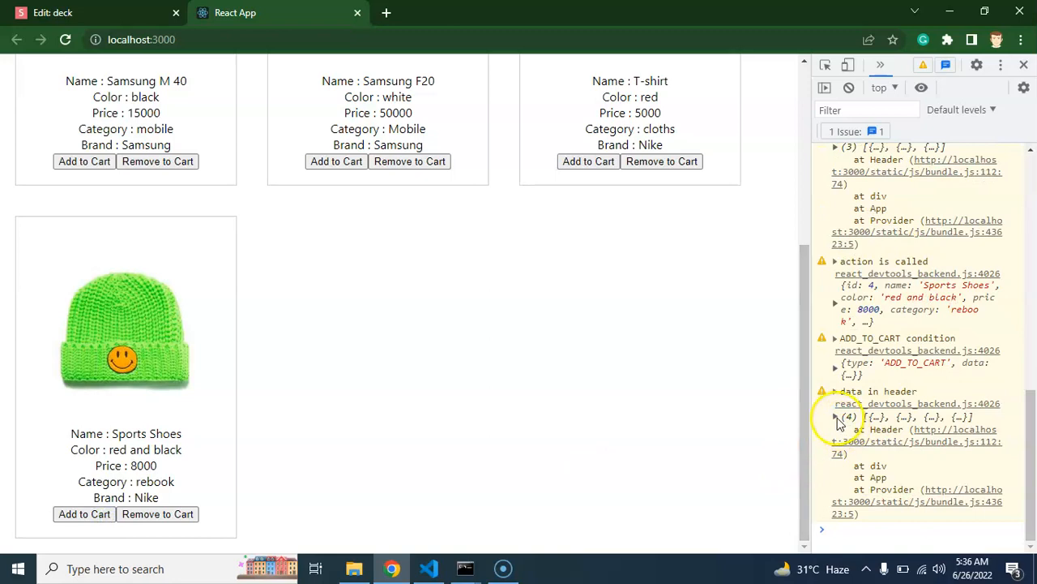
{"action": "left_click", "coordinate": [836, 415]}
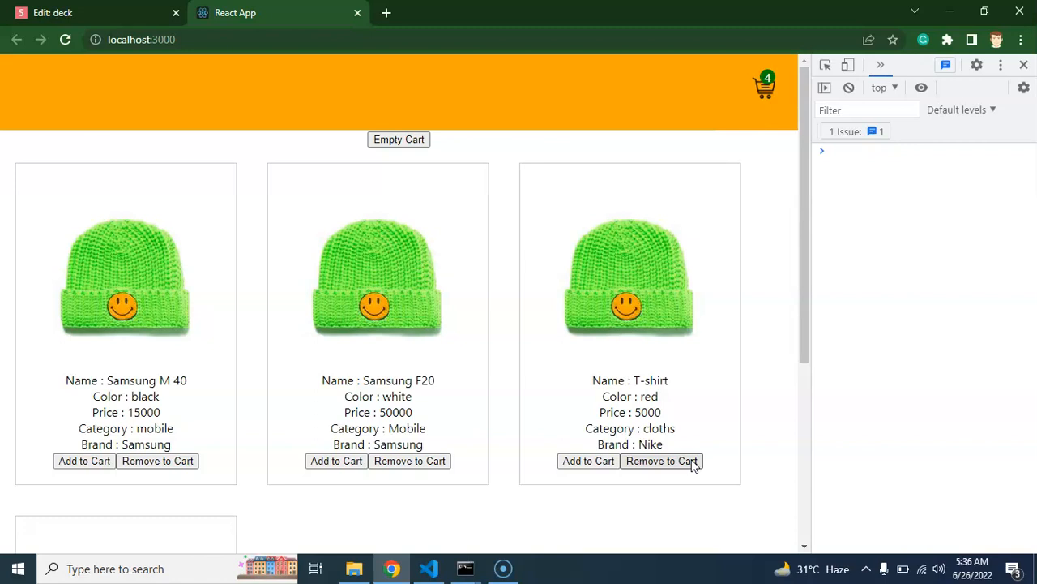
Remove the T-shirt and inspect the three remaining items in the console.
{"action": "left_click", "coordinate": [662, 460]}
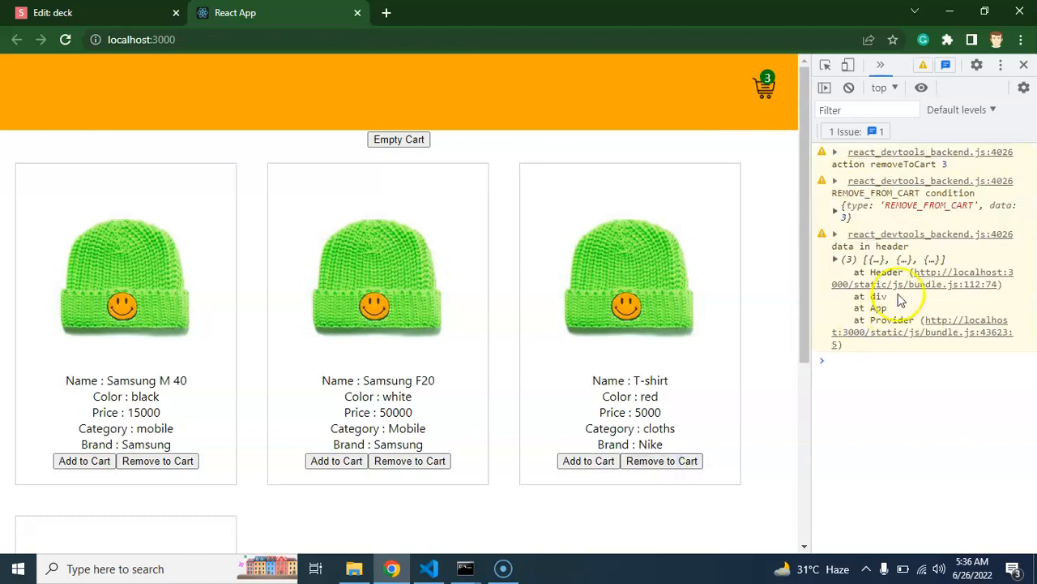
{"action": "left_click", "coordinate": [836, 259]}
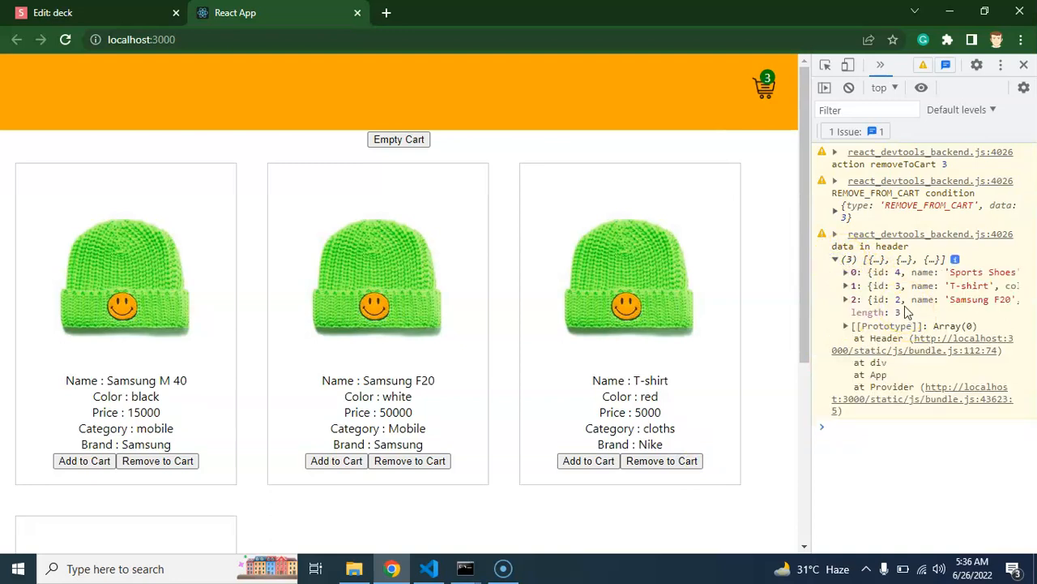
{"action": "mouse_move", "coordinate": [904, 293]}
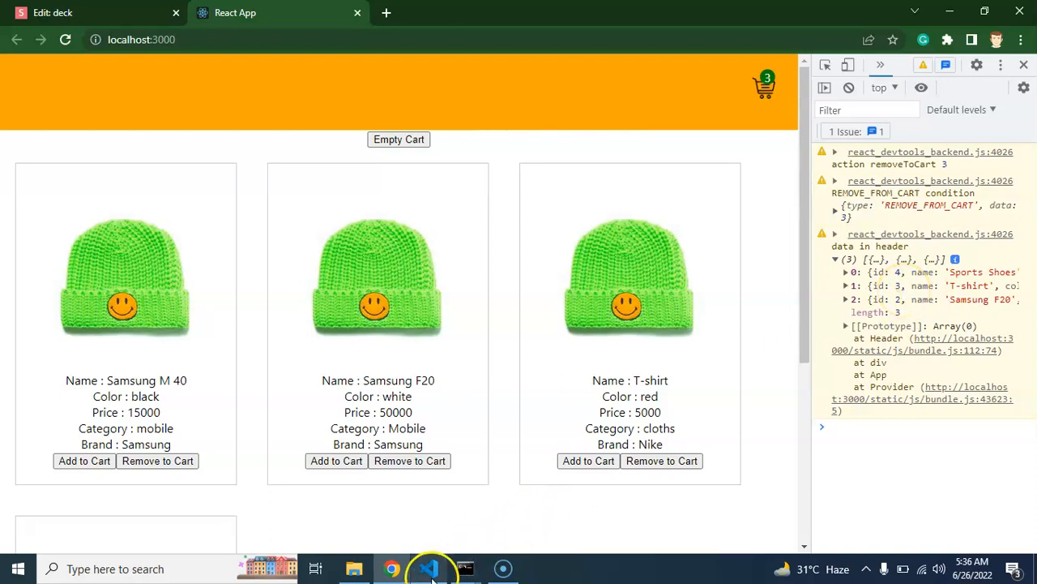
Check removeToCart(item.id) in Main.js, then return to reducer.js.
{"action": "left_click", "coordinate": [429, 568]}
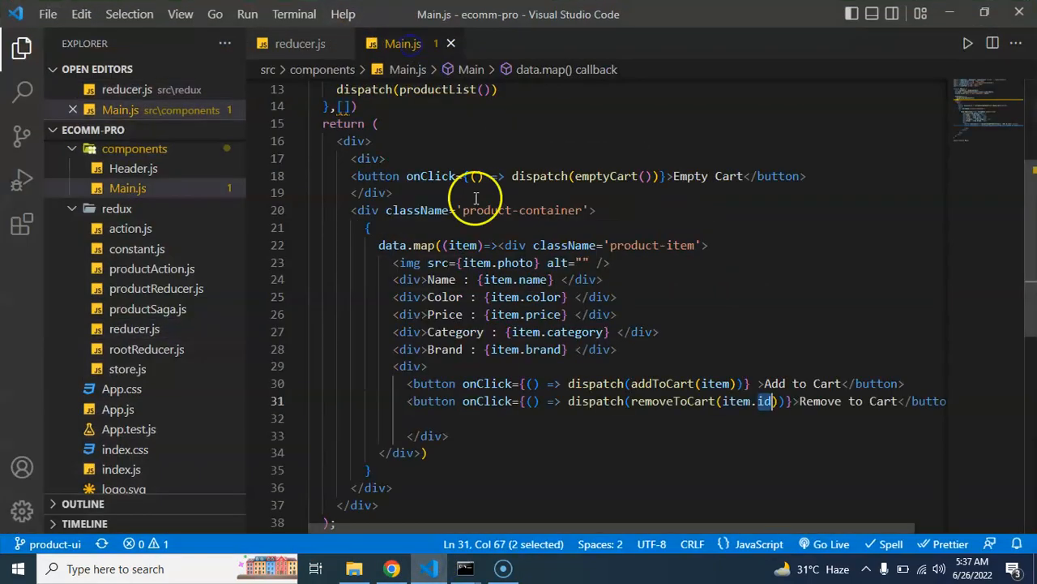
{"action": "mouse_move", "coordinate": [694, 400]}
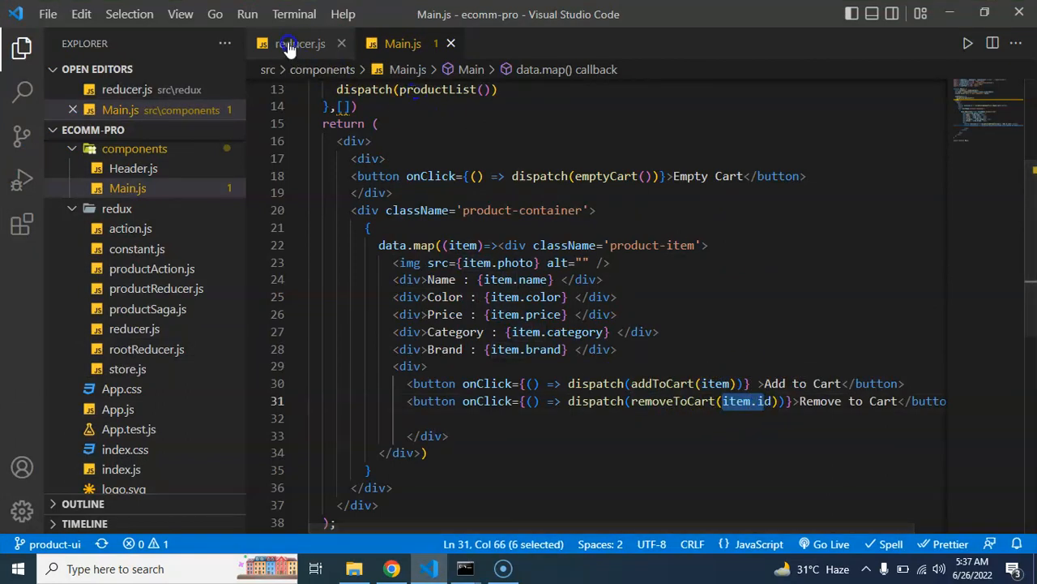
{"action": "left_click", "coordinate": [298, 42]}
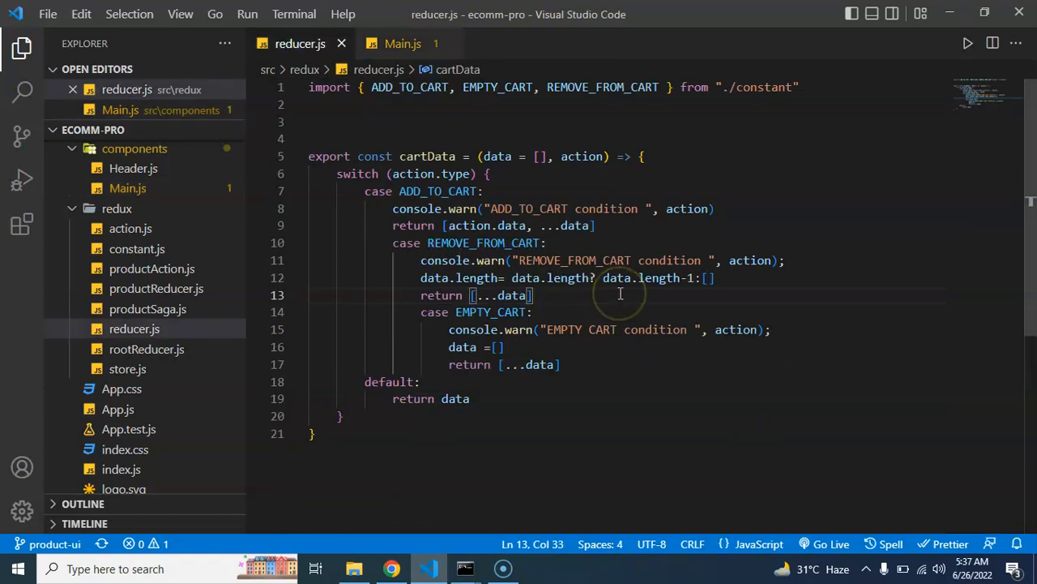
{"action": "mouse_move", "coordinate": [737, 281]}
{"action": "type", "text": "// "}
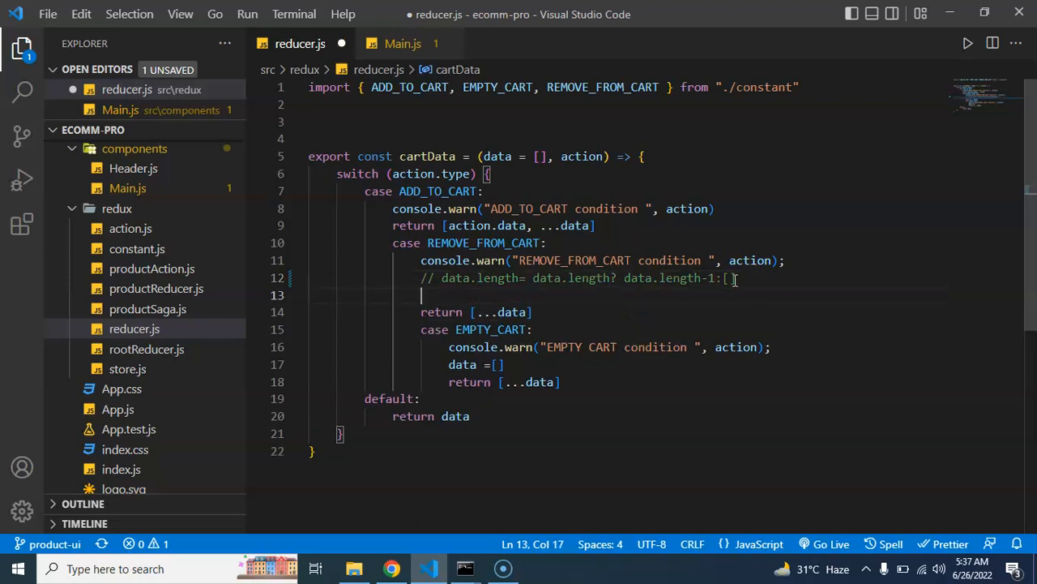
Write const remainingItems= data.filter((item)=> replacing the data.length line.
{"action": "type", "text": "let"}
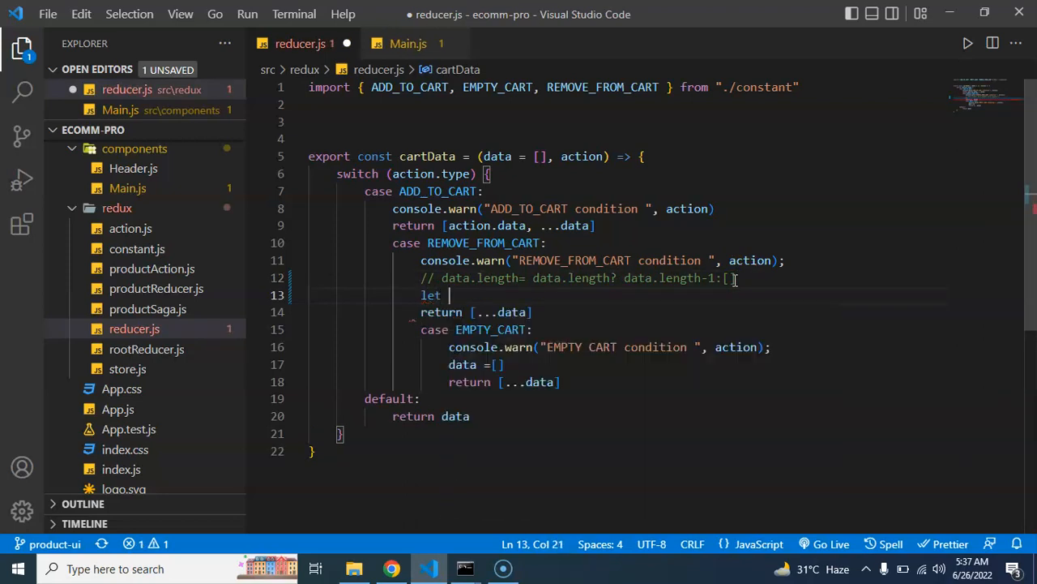
{"action": "type", "text": "const"}
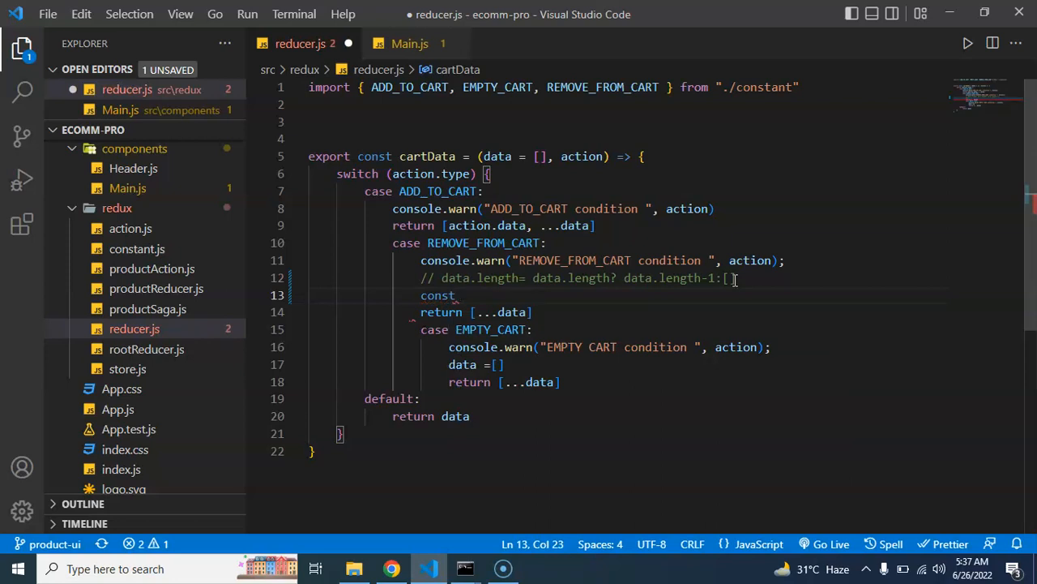
{"action": "type", "text": "remaining"}
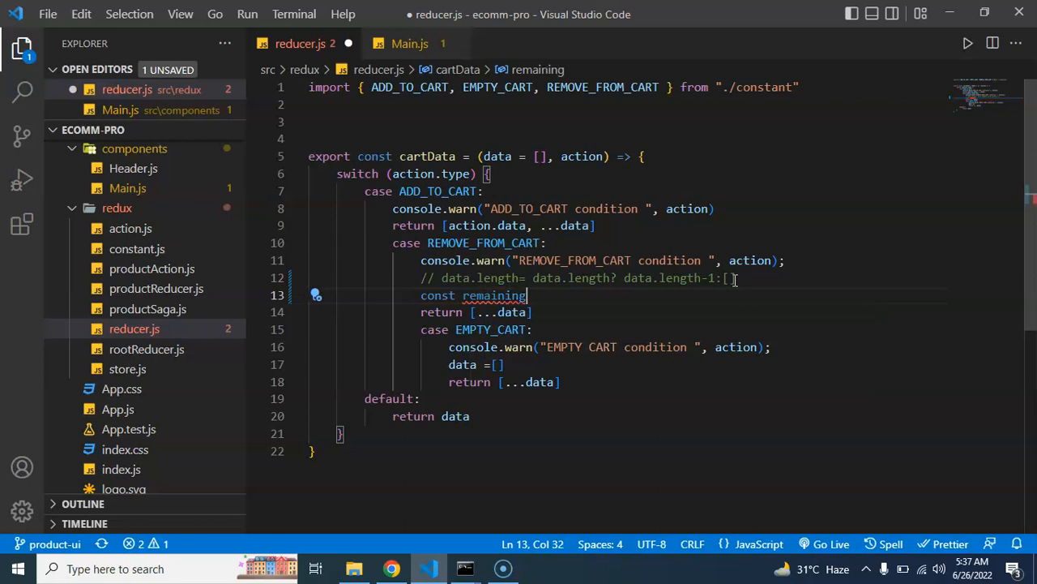
{"action": "type", "text": "Items"}
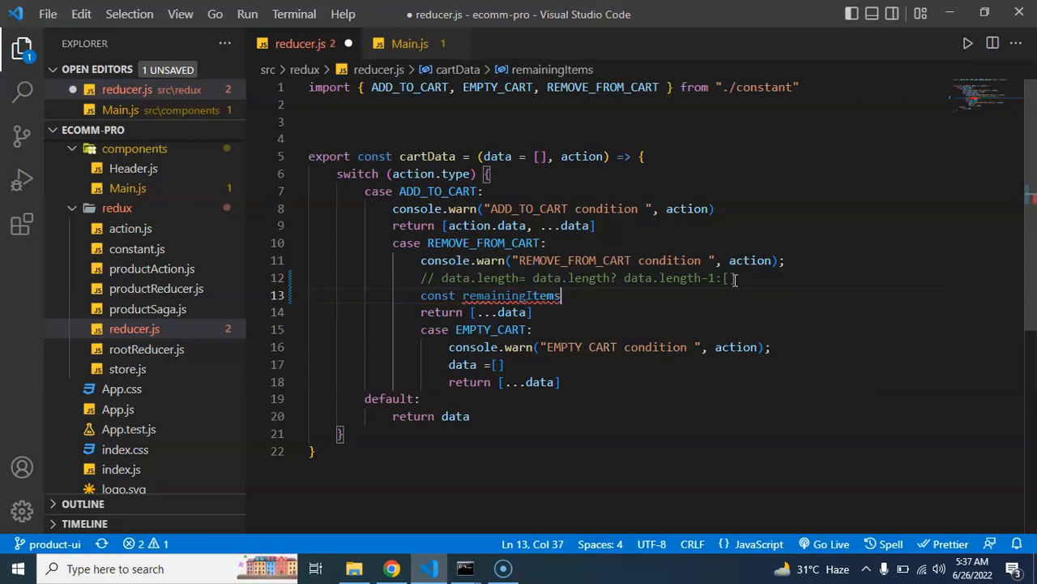
{"action": "type", "text": "="}
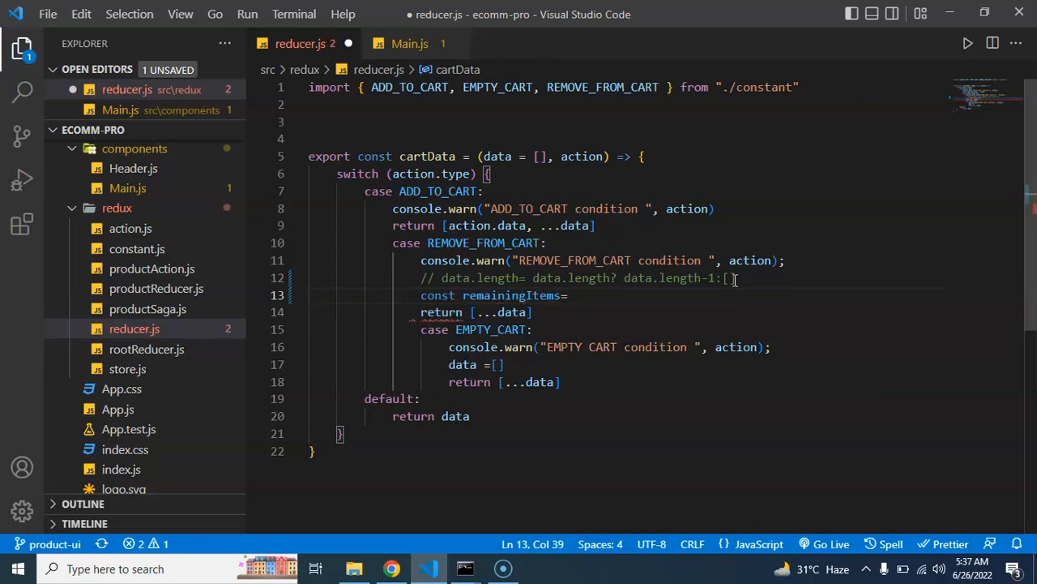
{"action": "type", "text": "d"}
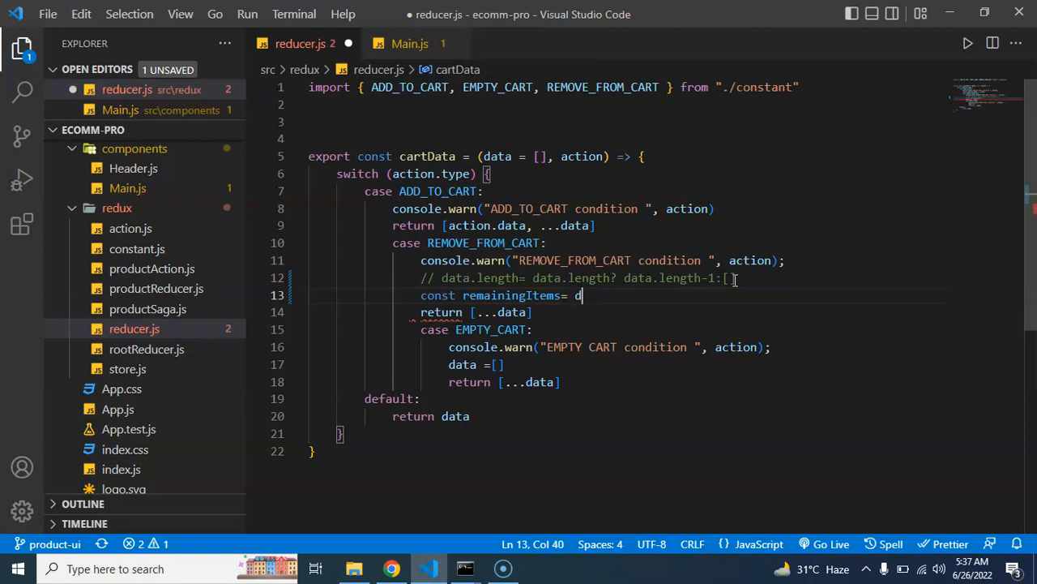
{"action": "type", "text": "ata.fi"}
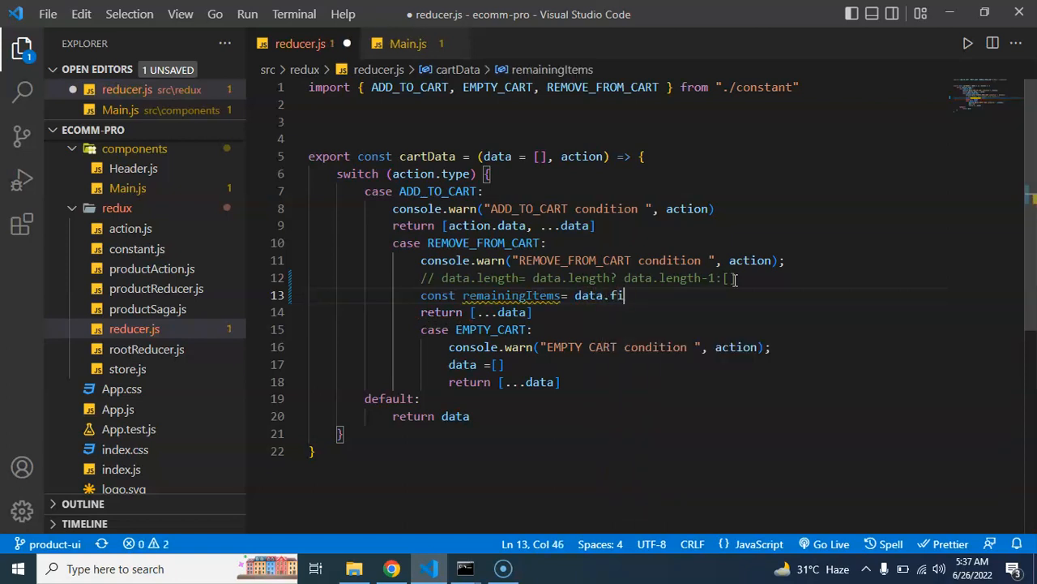
{"action": "type", "text": "lter(("}
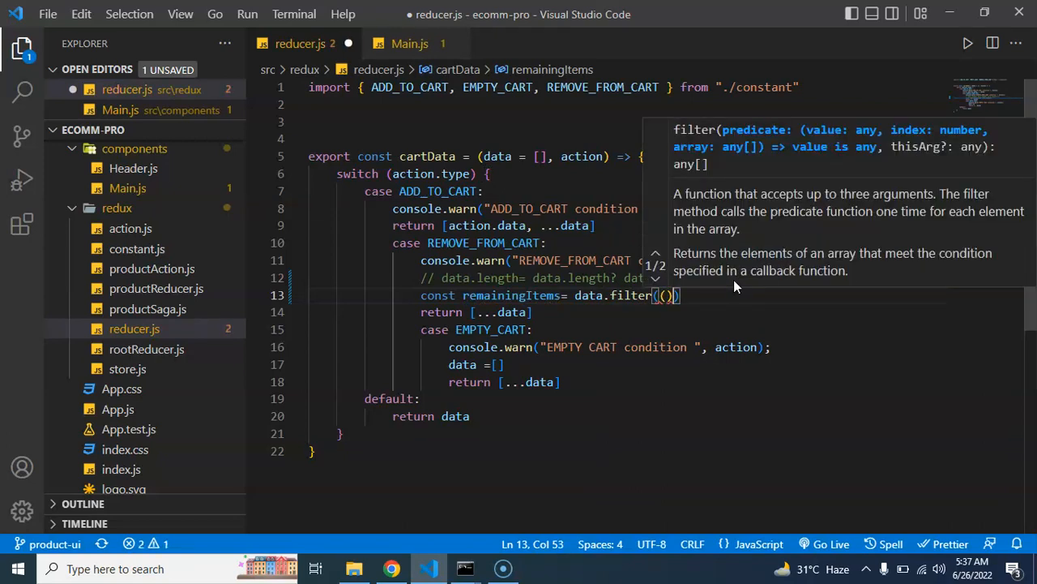
{"action": "type", "text": "=>"}
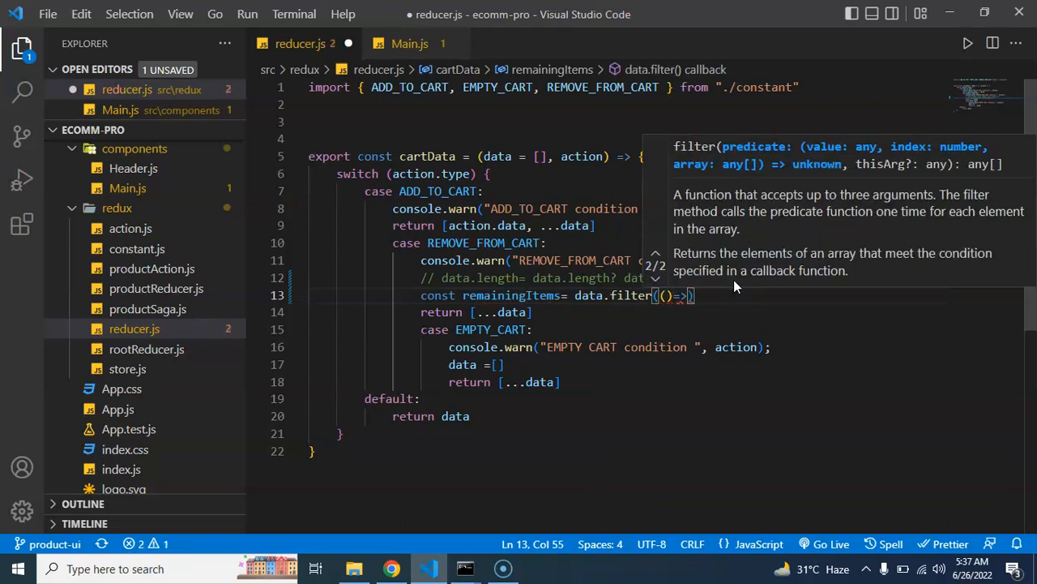
{"action": "key", "text": "Backspace"}
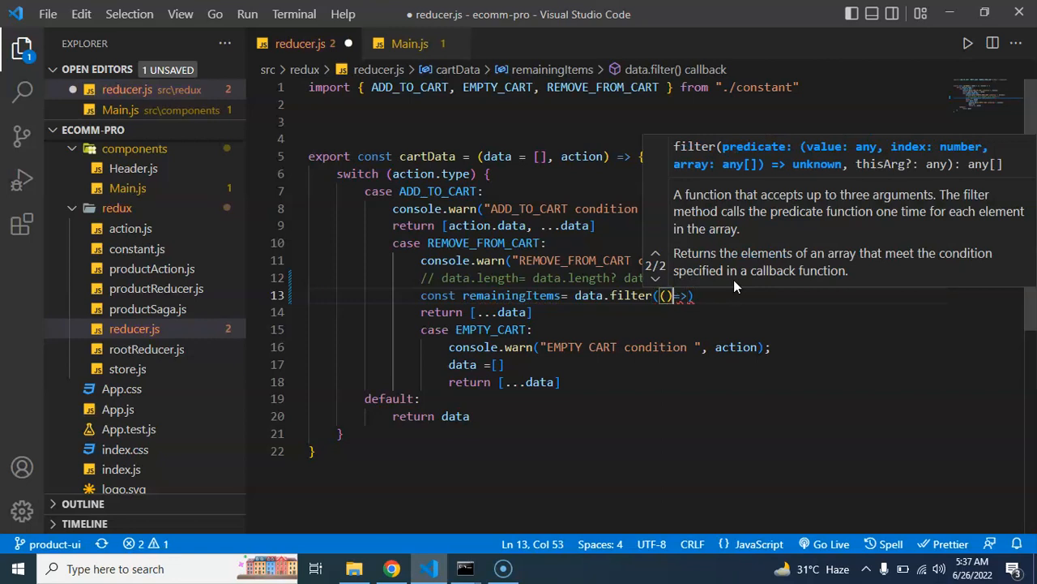
{"action": "type", "text": "item"}
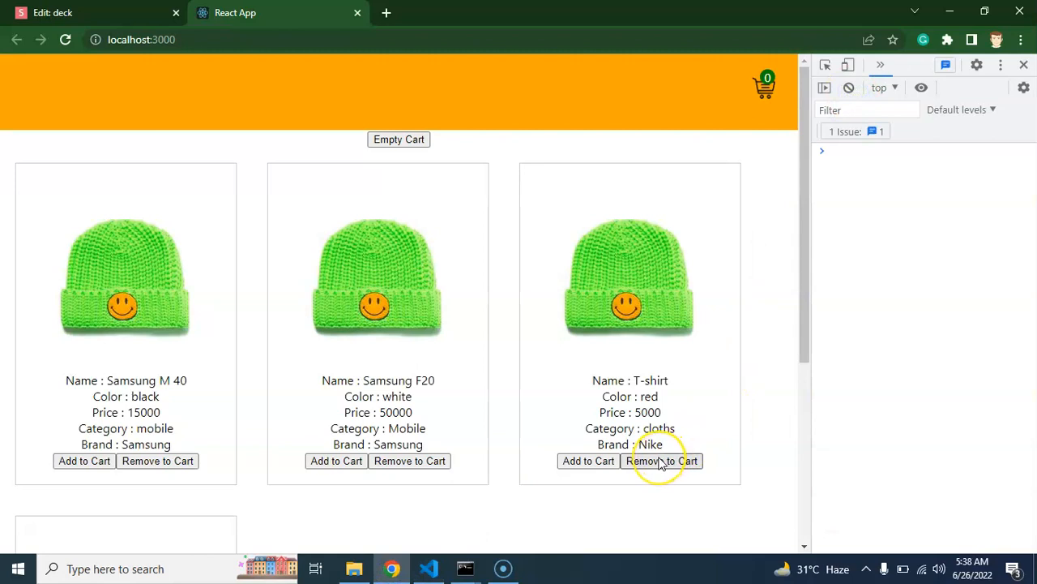
Remove the Samsung F20 and confirm the logged REMOVE_FROM_CART action carries id 2.
{"action": "left_click", "coordinate": [661, 460]}
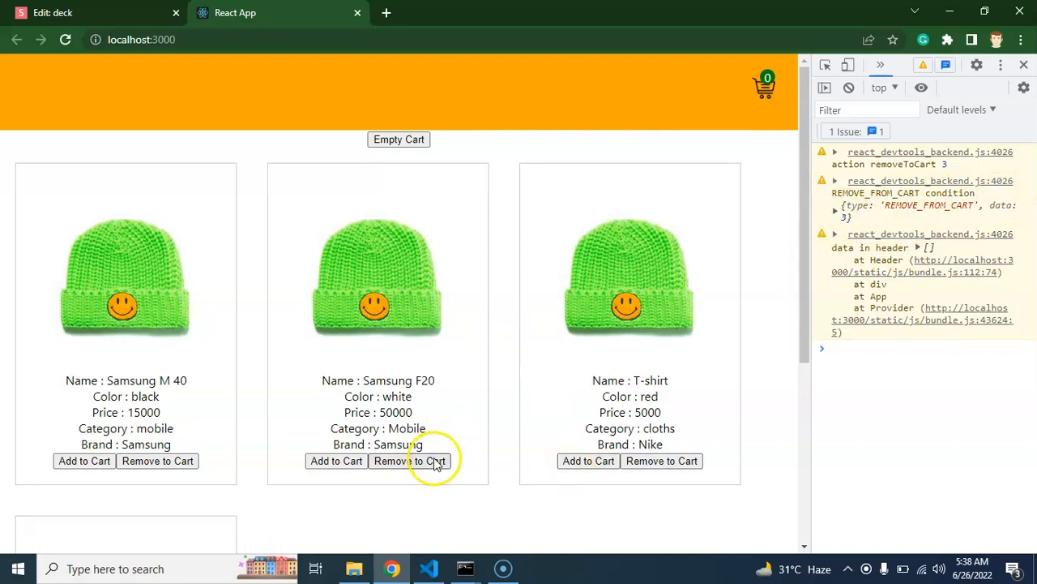
{"action": "left_click", "coordinate": [409, 460]}
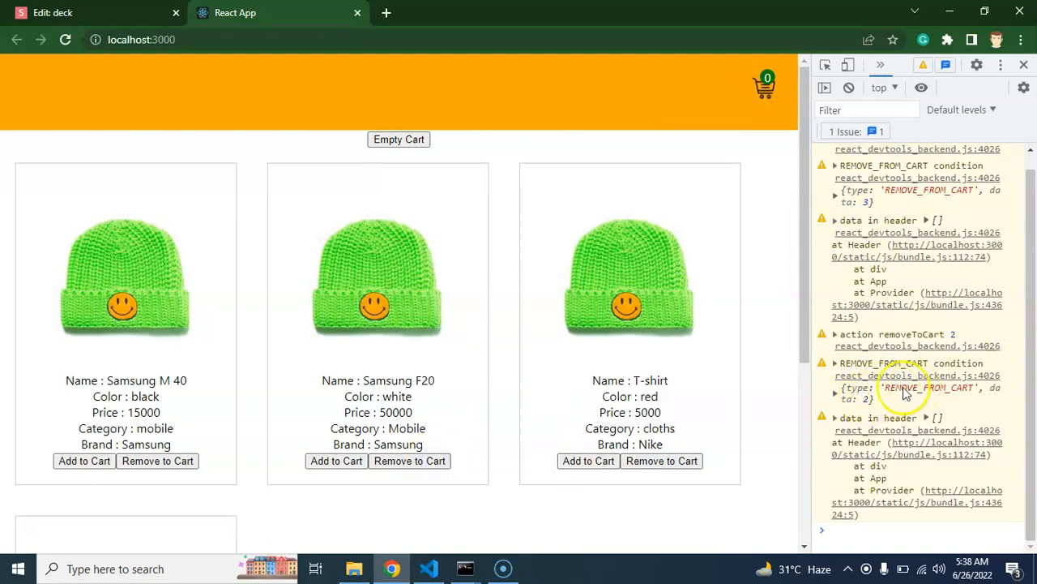
{"action": "left_click", "coordinate": [431, 568]}
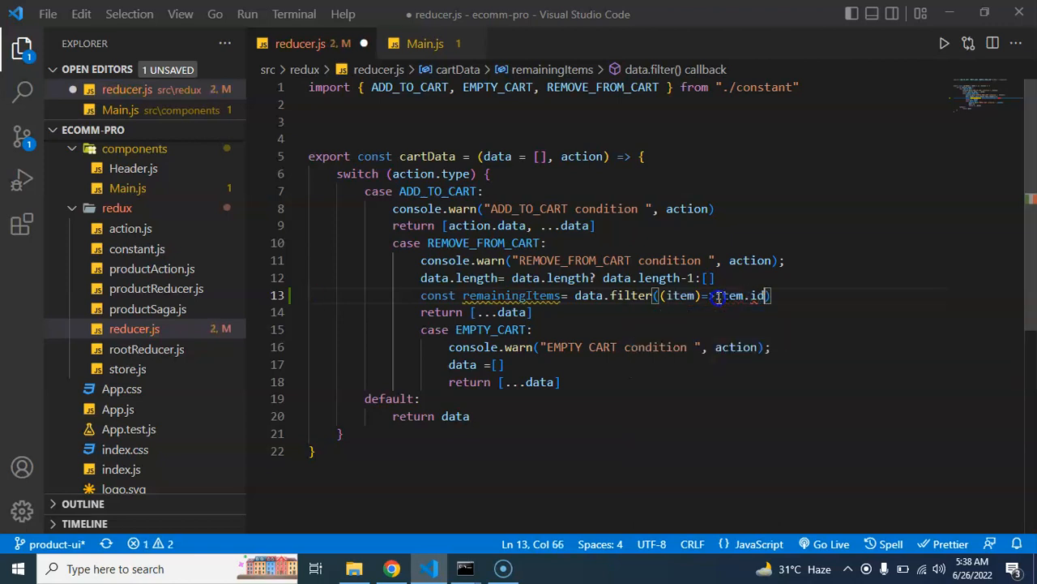
Complete the filter as item.id!==action.data and return [...remainingItems].
{"action": "type", "text": "!=="}
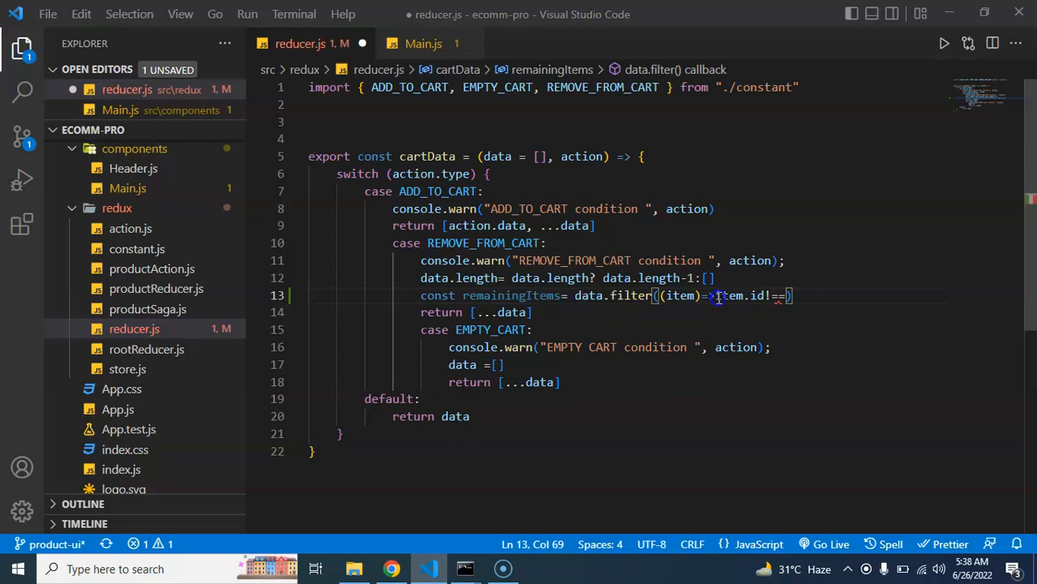
{"action": "type", "text": "action"}
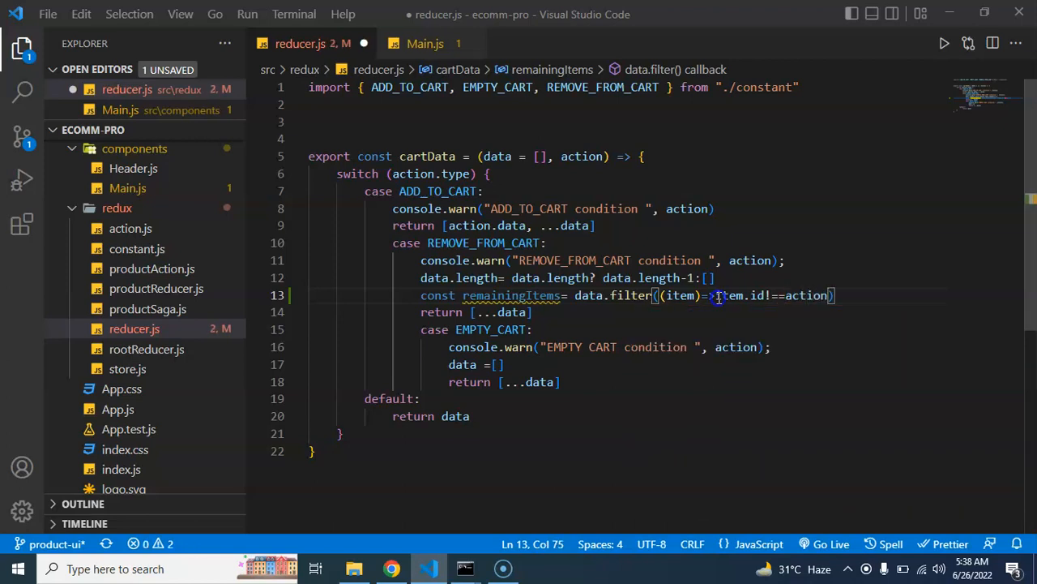
{"action": "type", "text": ".id"}
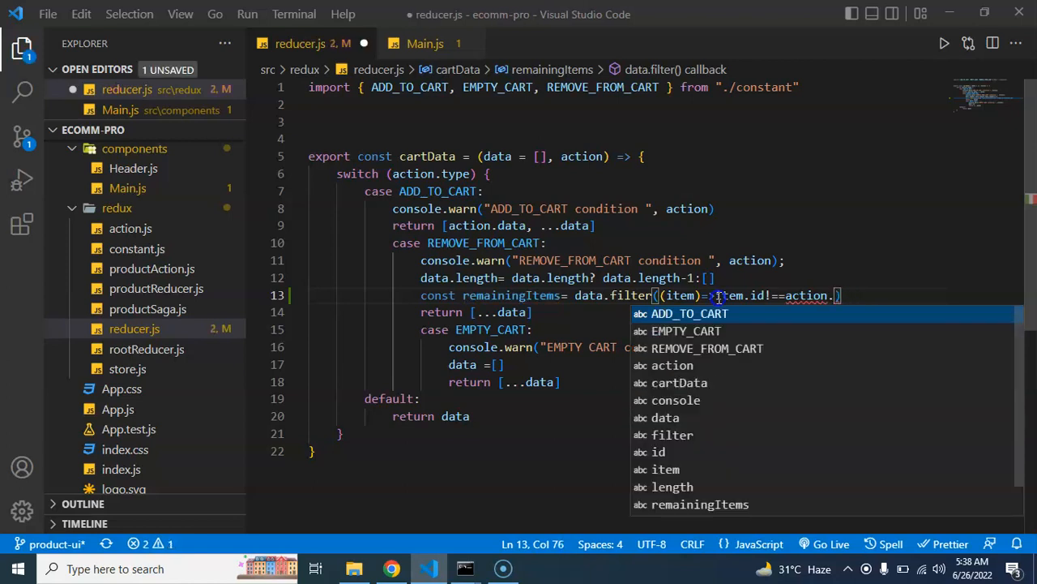
{"action": "type", "text": "data"}
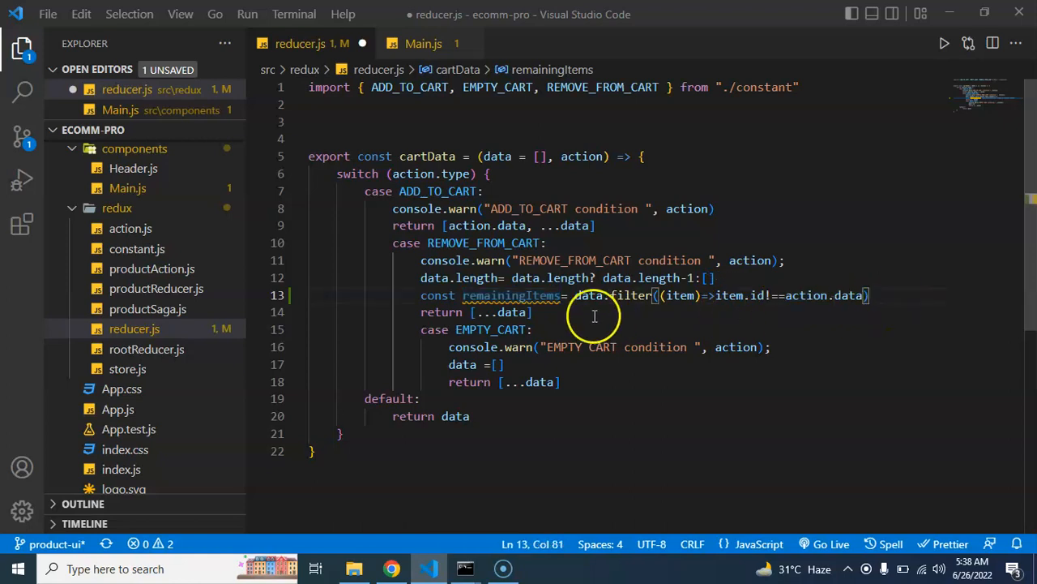
{"action": "type", "text": "remainingItems"}
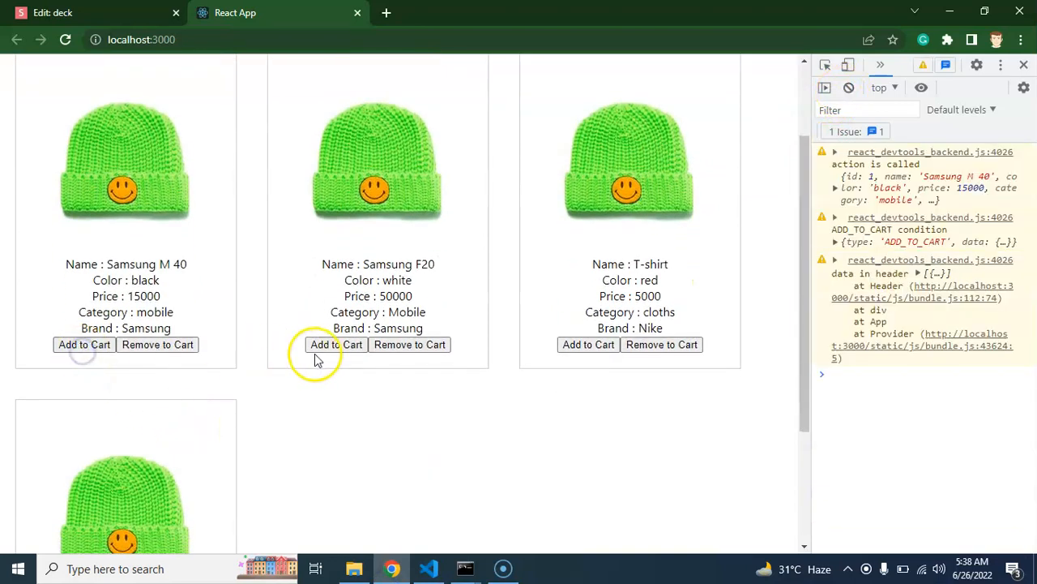
Add the Samsung F20 and Sports Shoes and inspect the logged cart data in the header.
{"action": "left_click", "coordinate": [587, 344]}
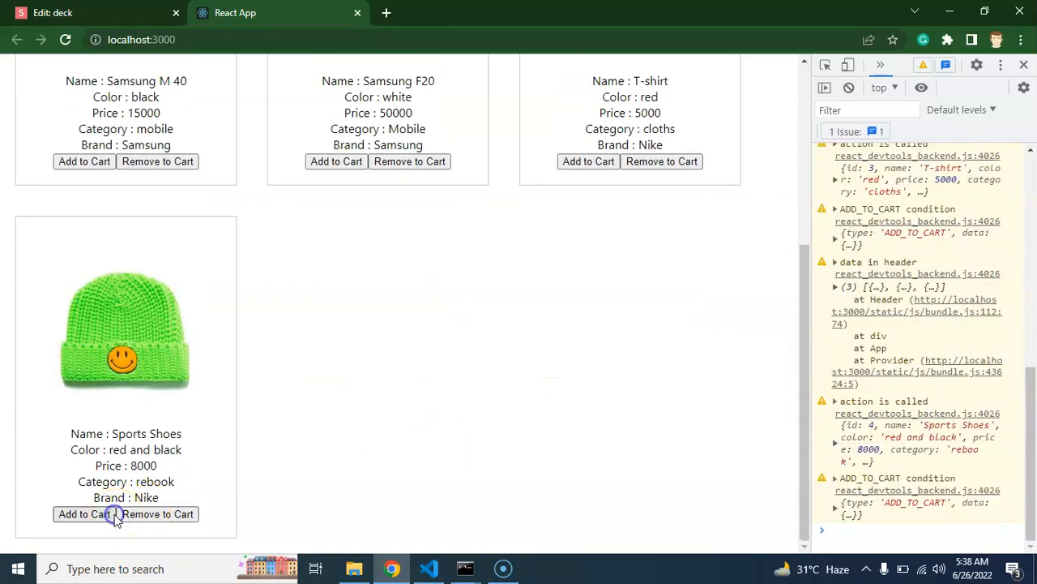
{"action": "left_click", "coordinate": [84, 514]}
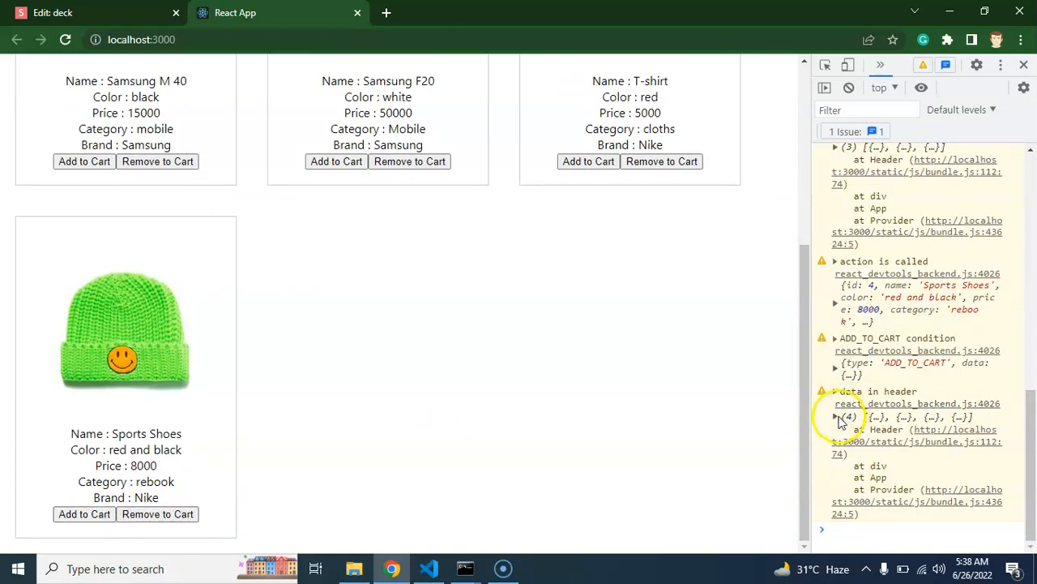
{"action": "left_click", "coordinate": [836, 415]}
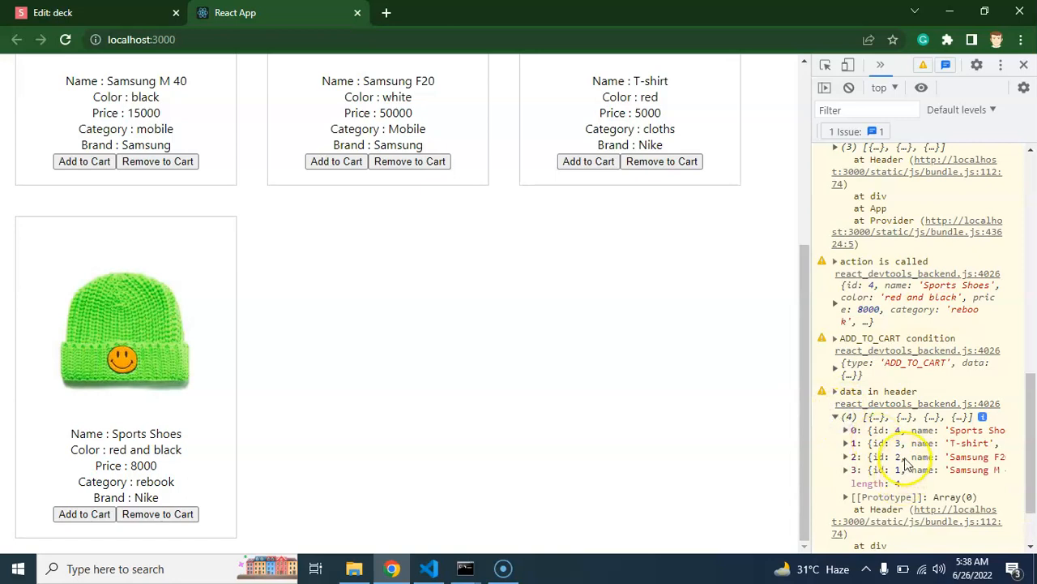
{"action": "left_click", "coordinate": [849, 88]}
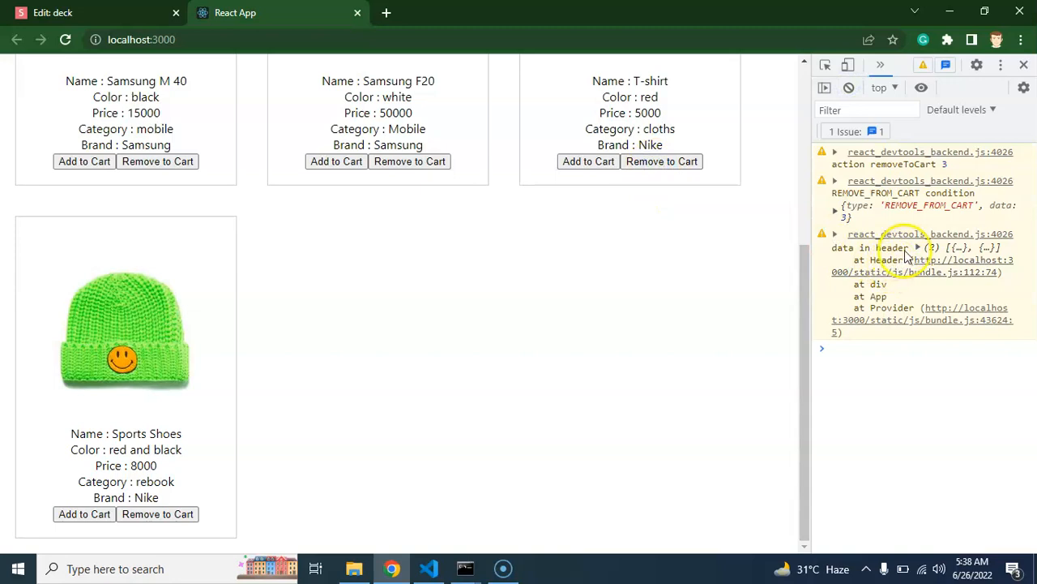
{"action": "mouse_move", "coordinate": [765, 247]}
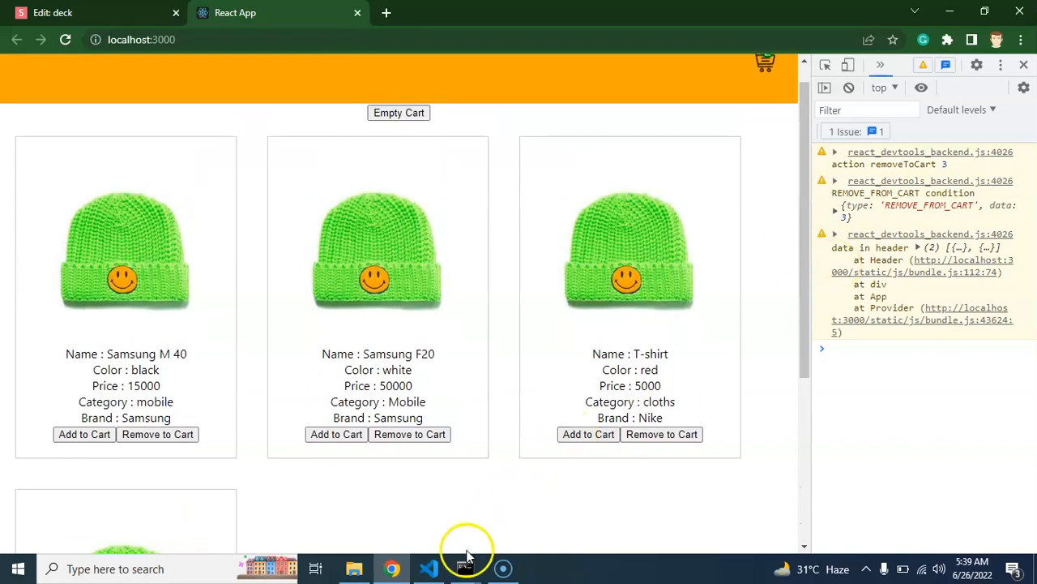
Save reducer.js in VS Code.
{"action": "left_click", "coordinate": [428, 567]}
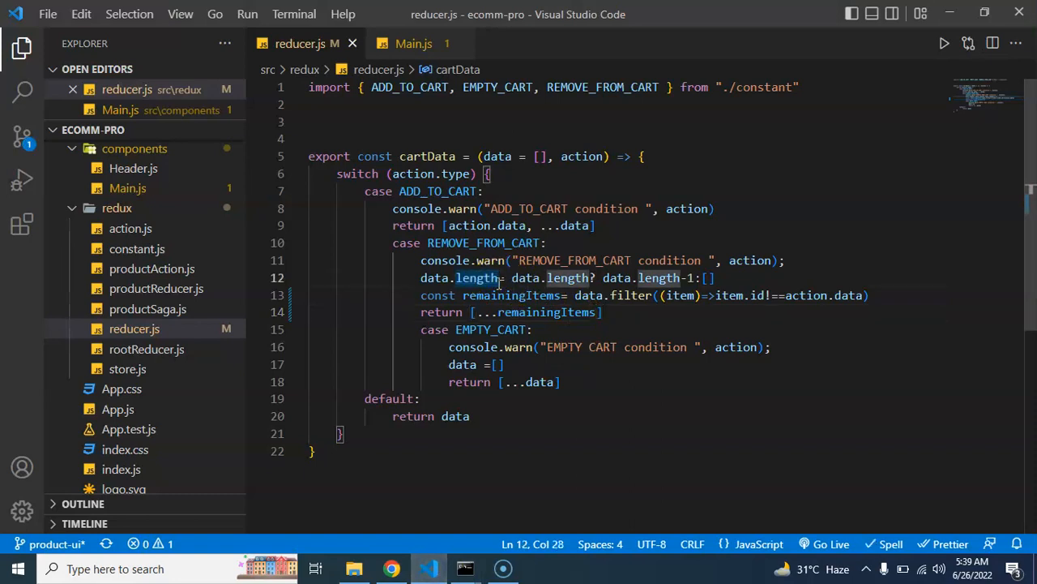
{"action": "key", "text": "ctrl+/"}
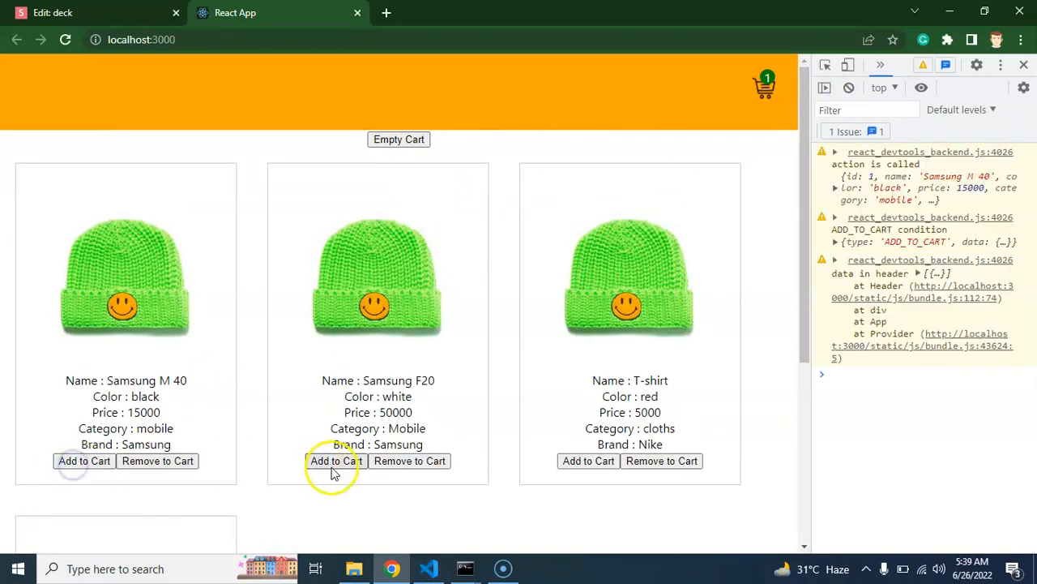
Add Samsung F20 and Sports Shoes, remove the T-shirt, and inspect the three items logged.
{"action": "left_click", "coordinate": [587, 461]}
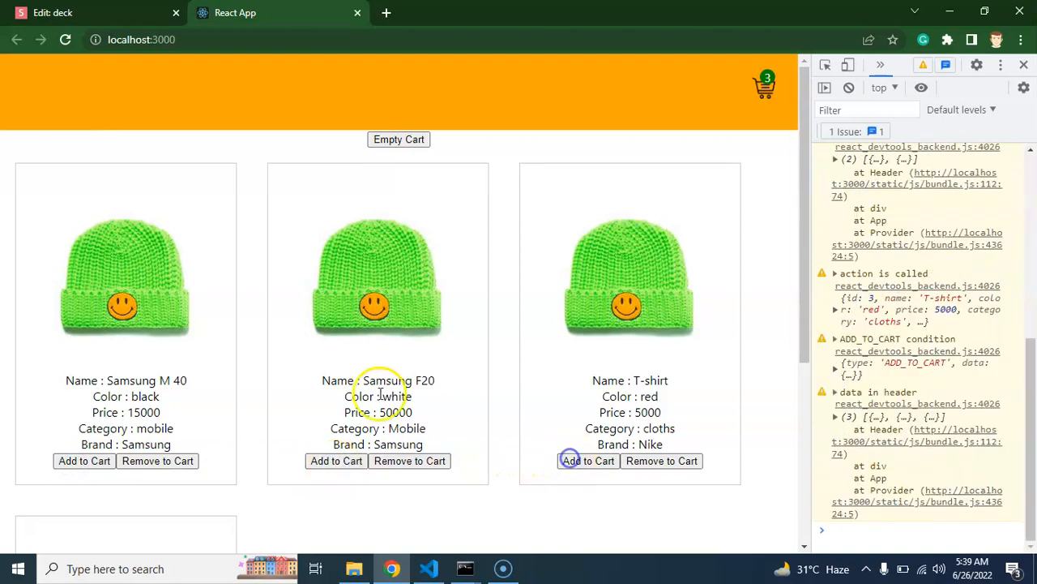
{"action": "scroll", "scroll_direction": "down", "scroll_amount": 3}
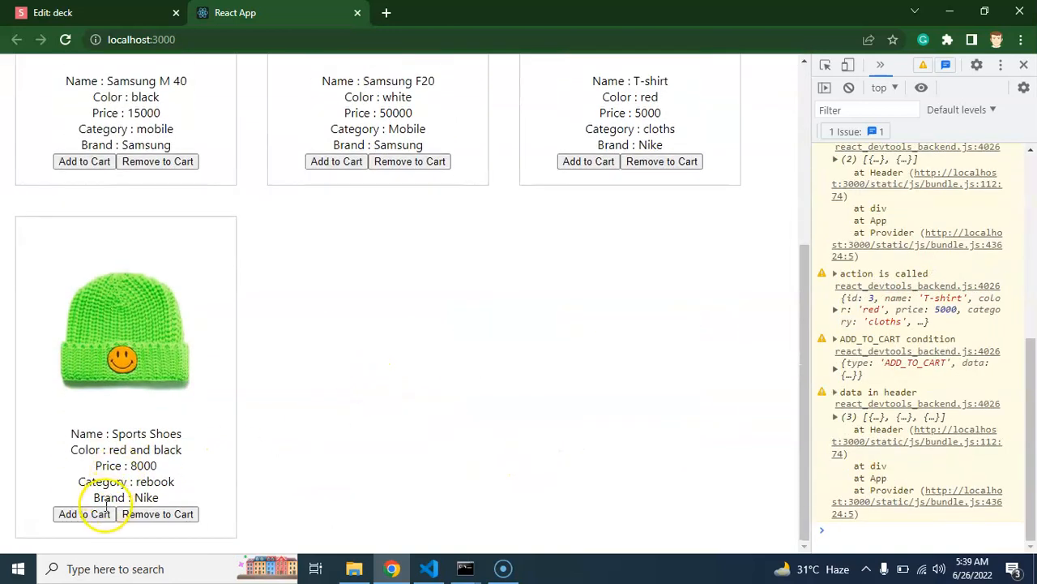
{"action": "left_click", "coordinate": [84, 512]}
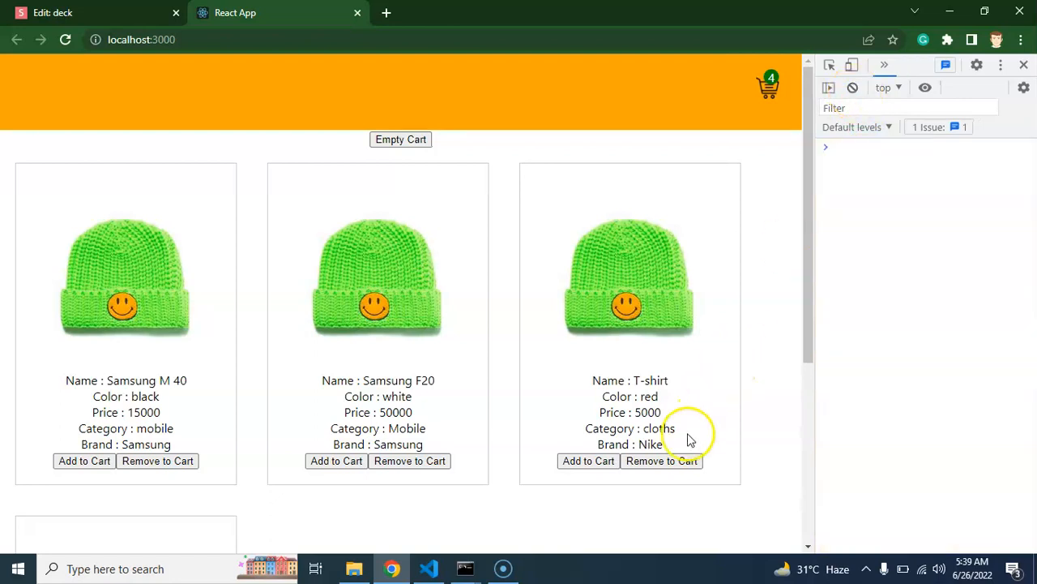
{"action": "left_click", "coordinate": [661, 461]}
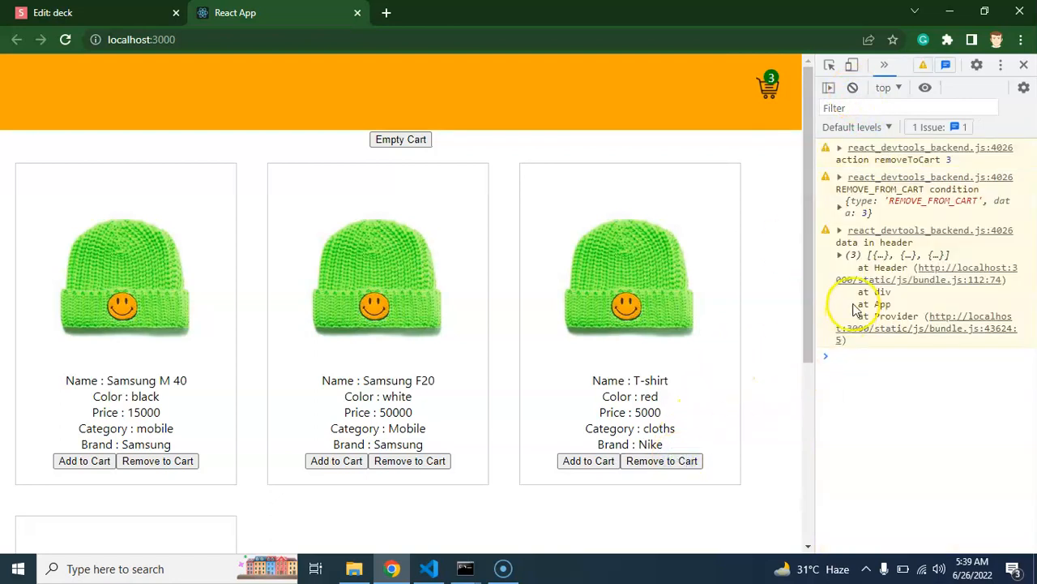
{"action": "left_click", "coordinate": [840, 255]}
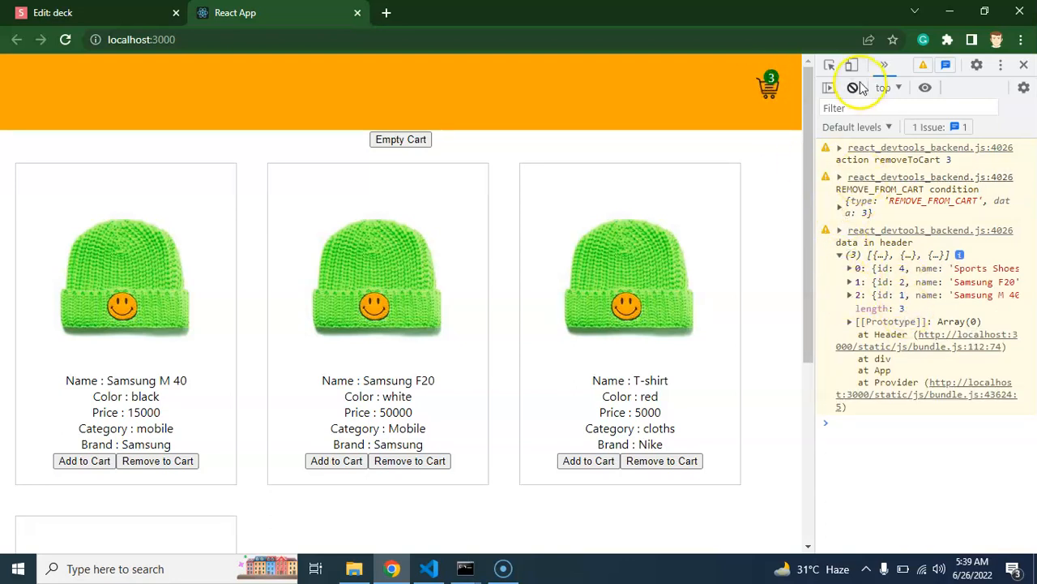
Remove the Samsung F20 and Sports Shoes from the cart, checking the logged cart contents.
{"action": "left_click", "coordinate": [852, 88]}
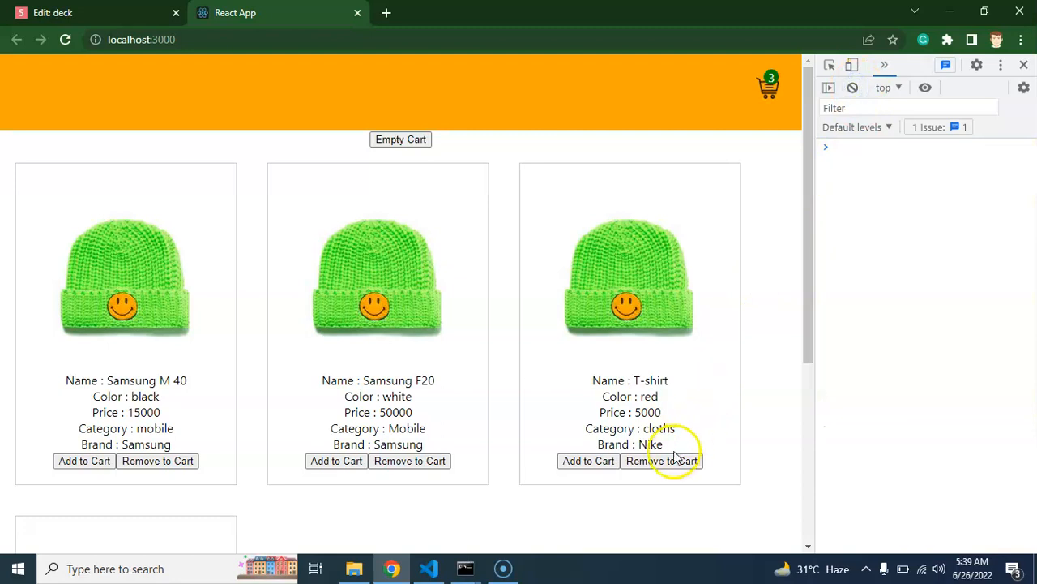
{"action": "left_click", "coordinate": [662, 460]}
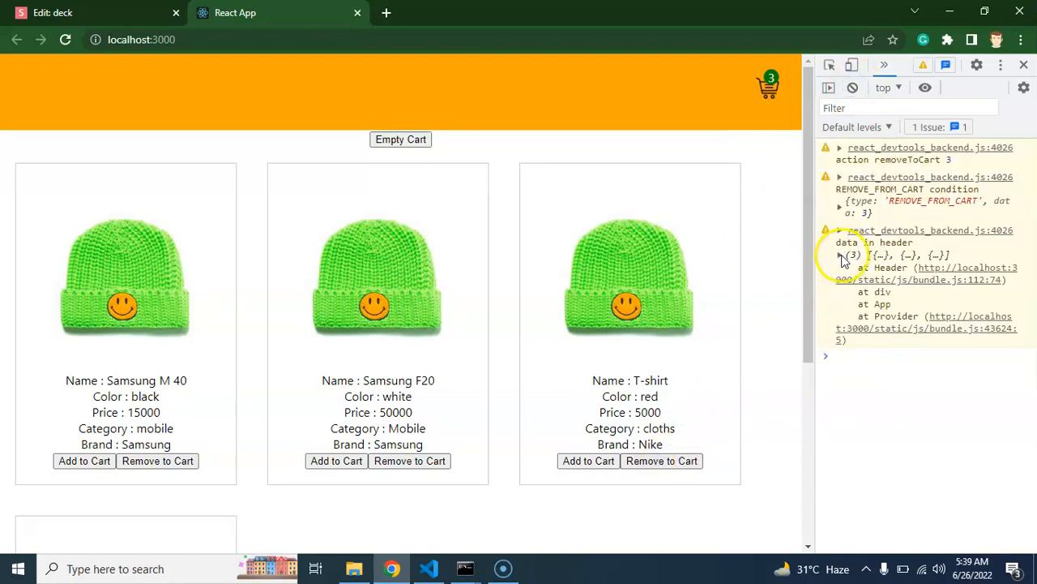
{"action": "left_click", "coordinate": [840, 255]}
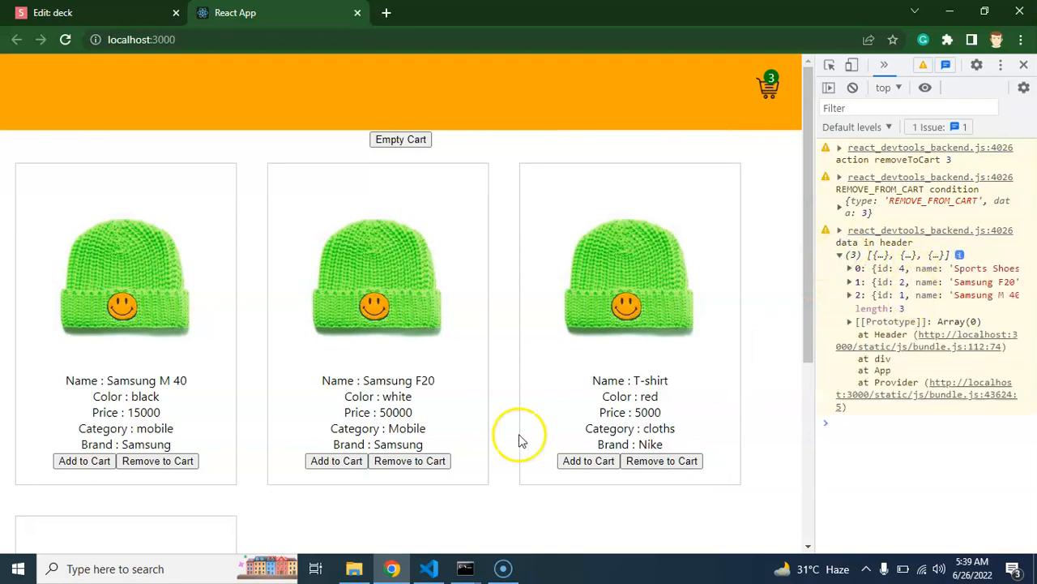
{"action": "left_click", "coordinate": [408, 461]}
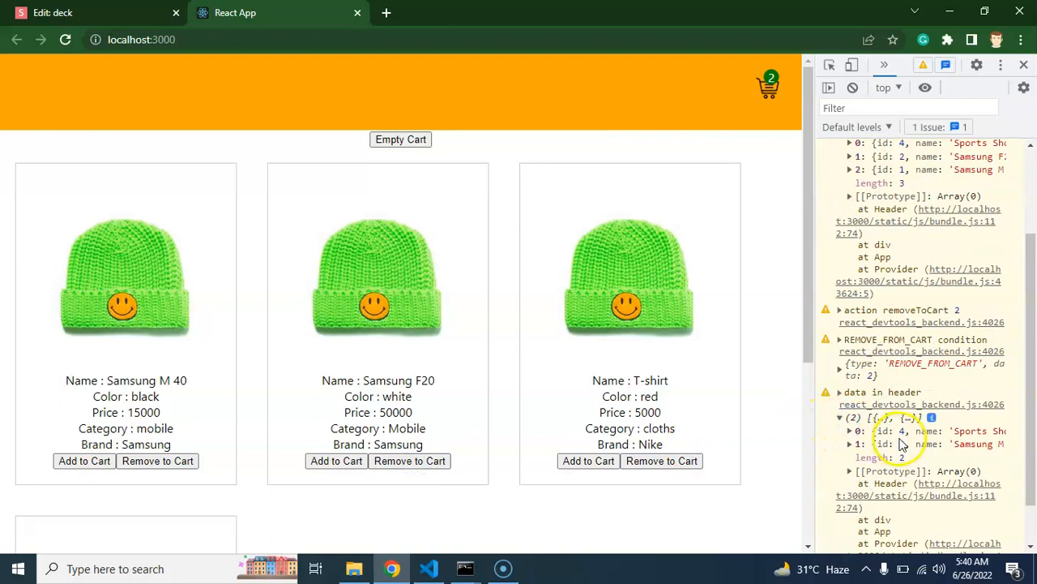
Review the remaining Samsung M 40 entry in the logs and clear the console.
{"action": "scroll", "scroll_direction": "down", "scroll_amount": 3}
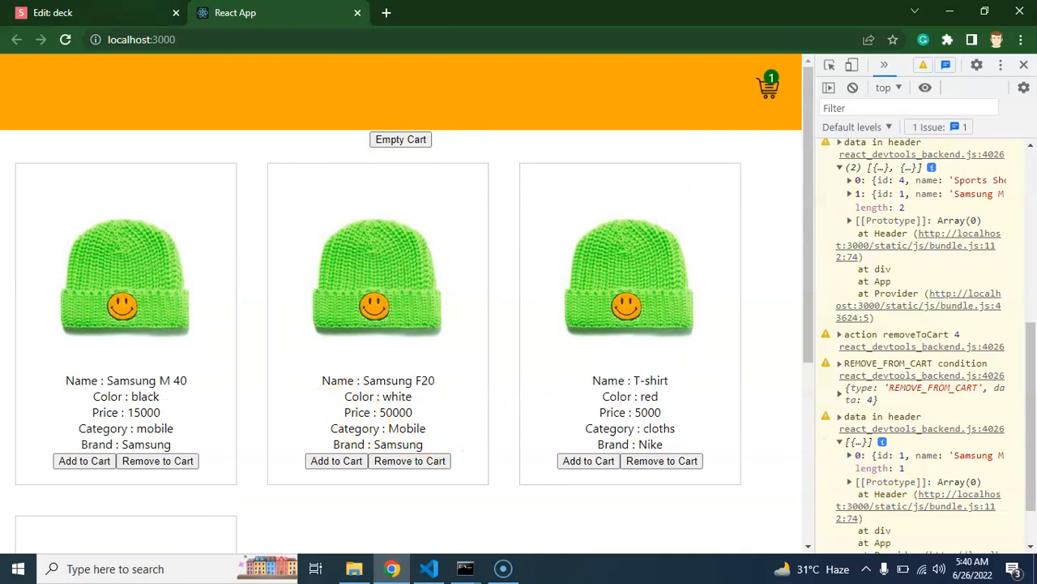
{"action": "left_click", "coordinate": [94, 13]}
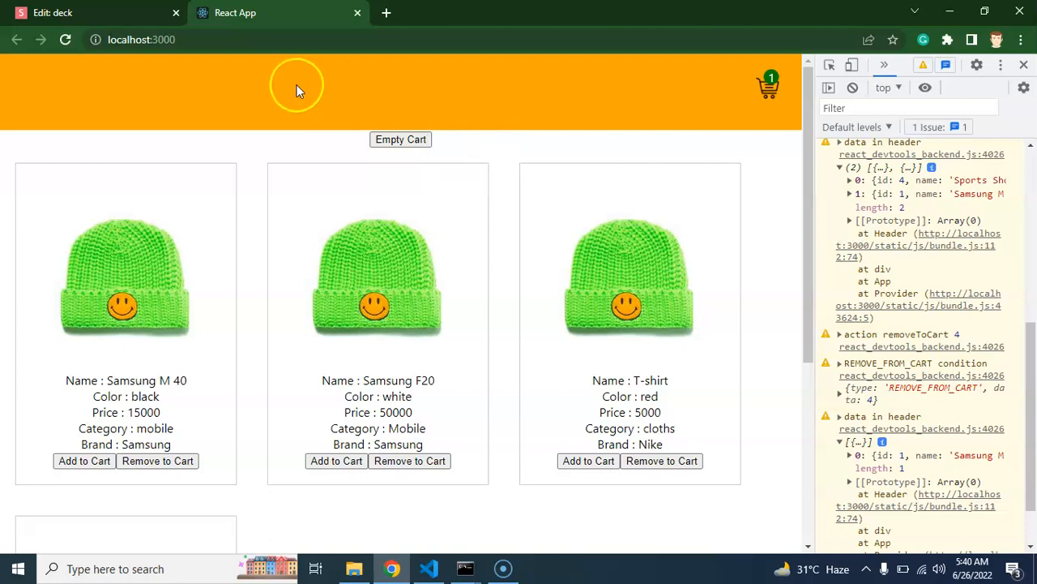
{"action": "mouse_move", "coordinate": [290, 91]}
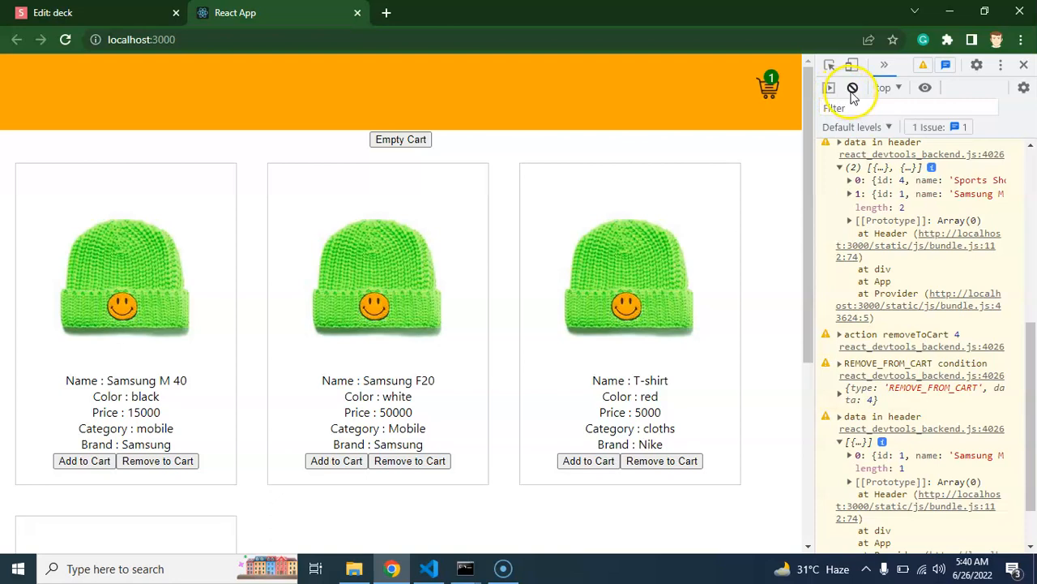
{"action": "left_click", "coordinate": [853, 88]}
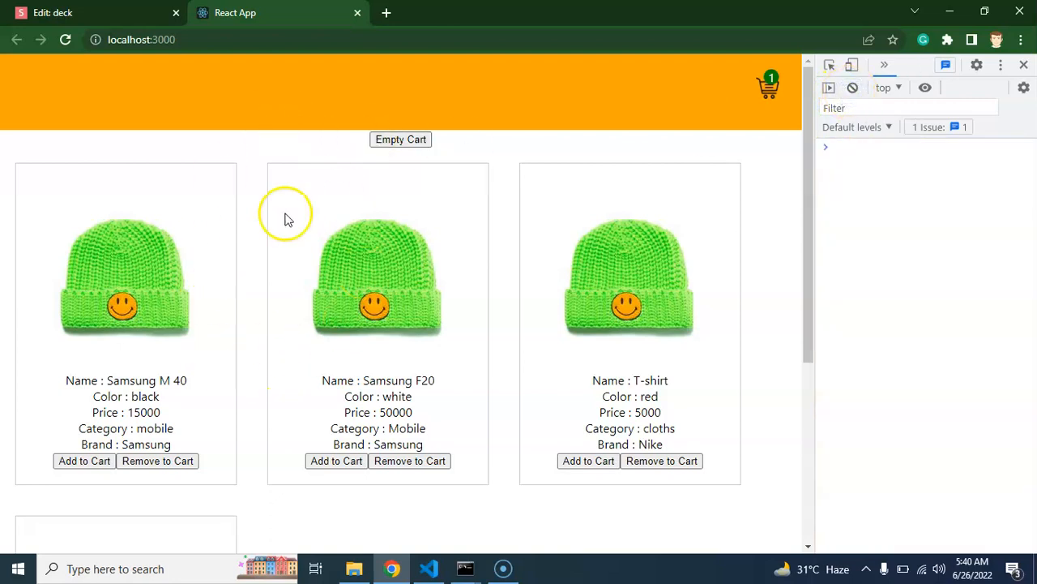
{"action": "mouse_move", "coordinate": [318, 370]}
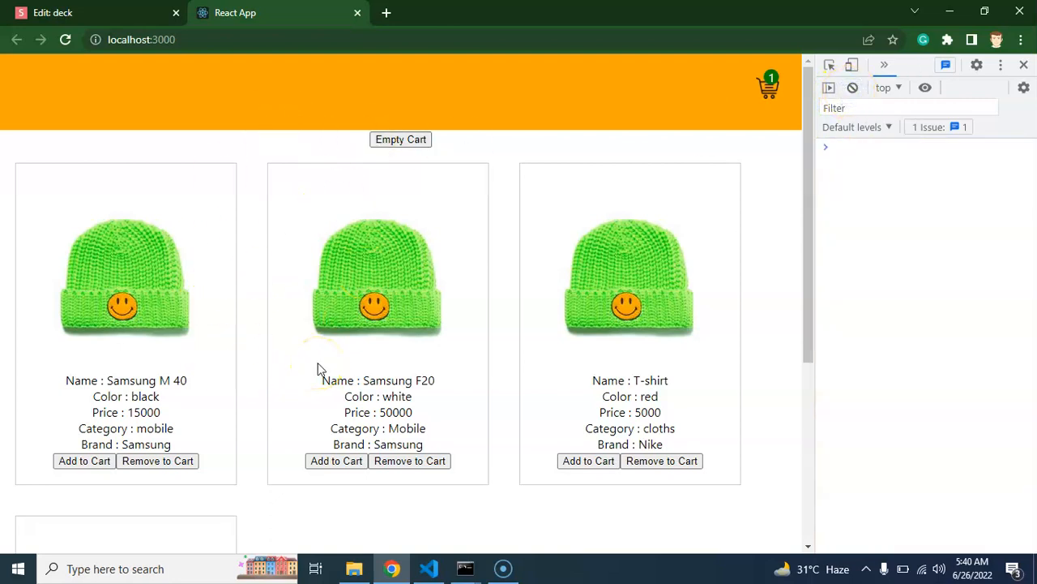